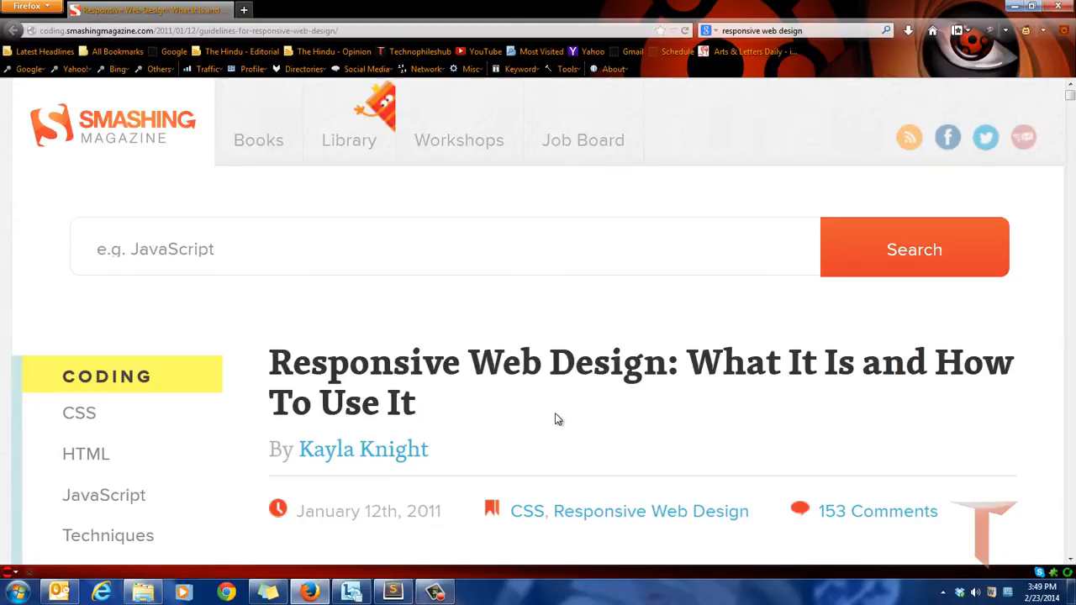
Skim the Smashing Magazine responsive design article, then bring up the code editor.
{"action": "scroll", "scroll_direction": "down", "scroll_amount": 3}
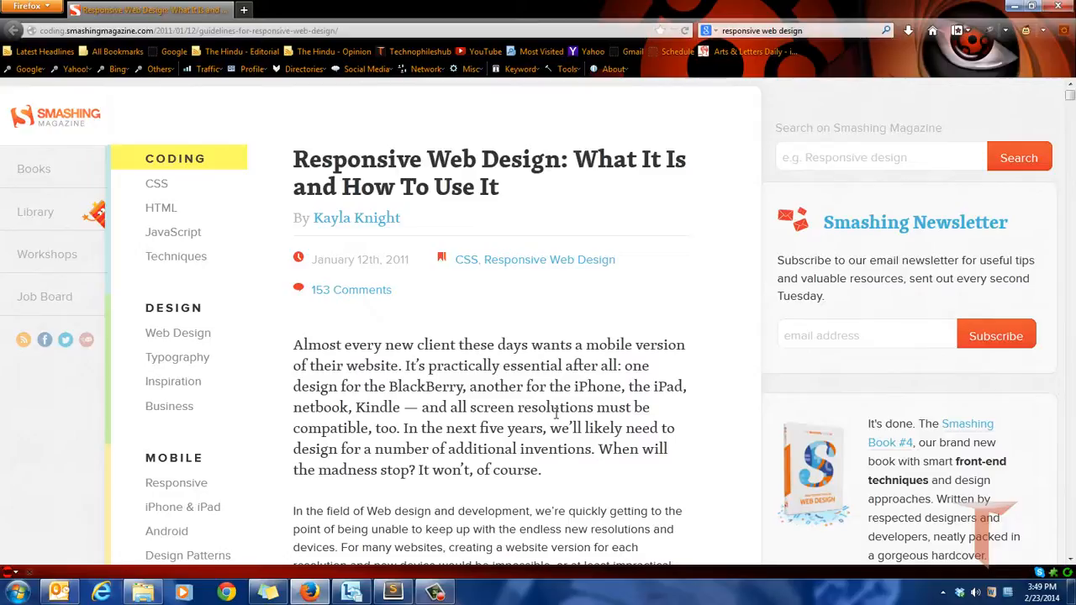
{"action": "mouse_move", "coordinate": [412, 525]}
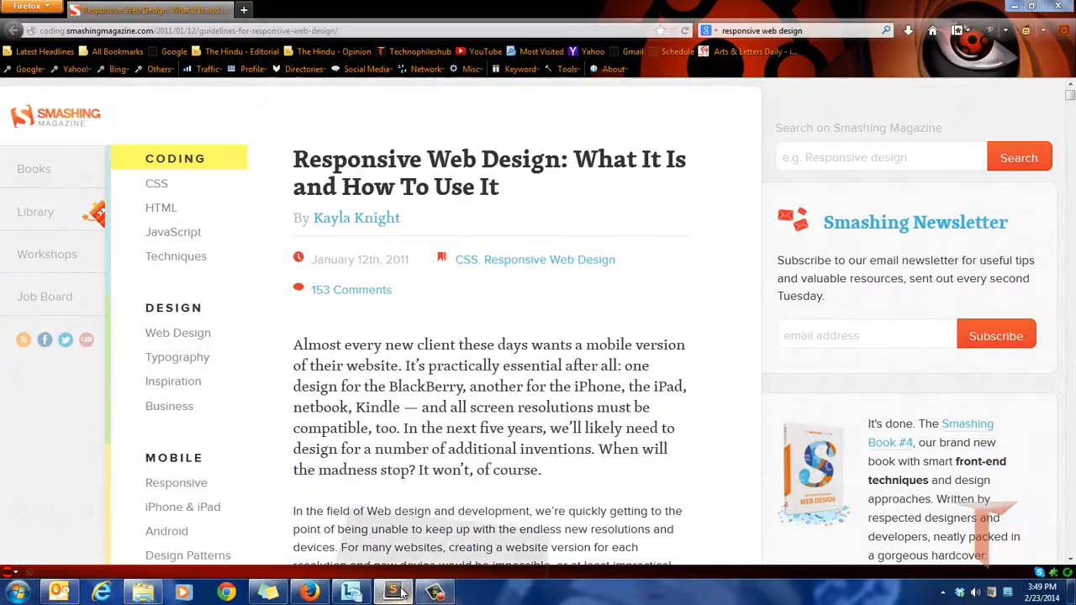
{"action": "left_click", "coordinate": [393, 591]}
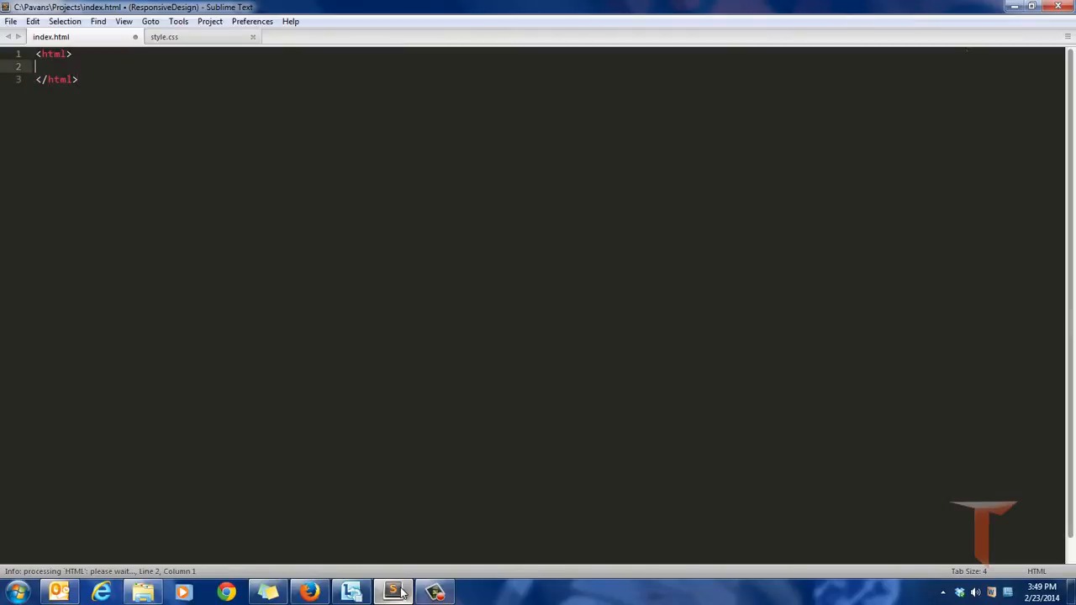
Add <body> with an empty <div id="container"></div> between the html tags of index.html.
{"action": "type", "text": "<body>"}
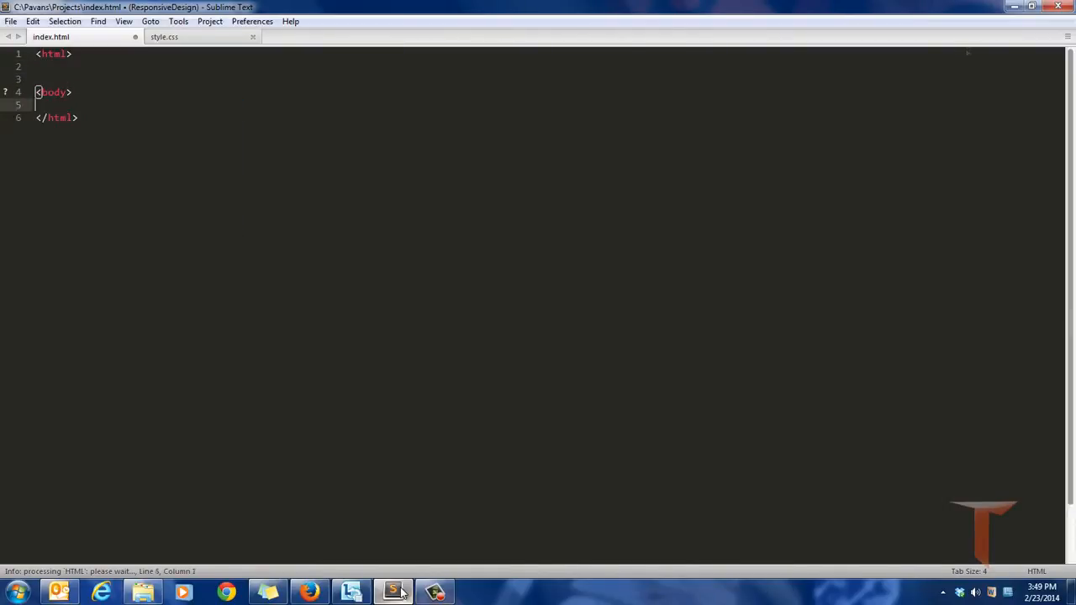
{"action": "type", "text": "<div>"}
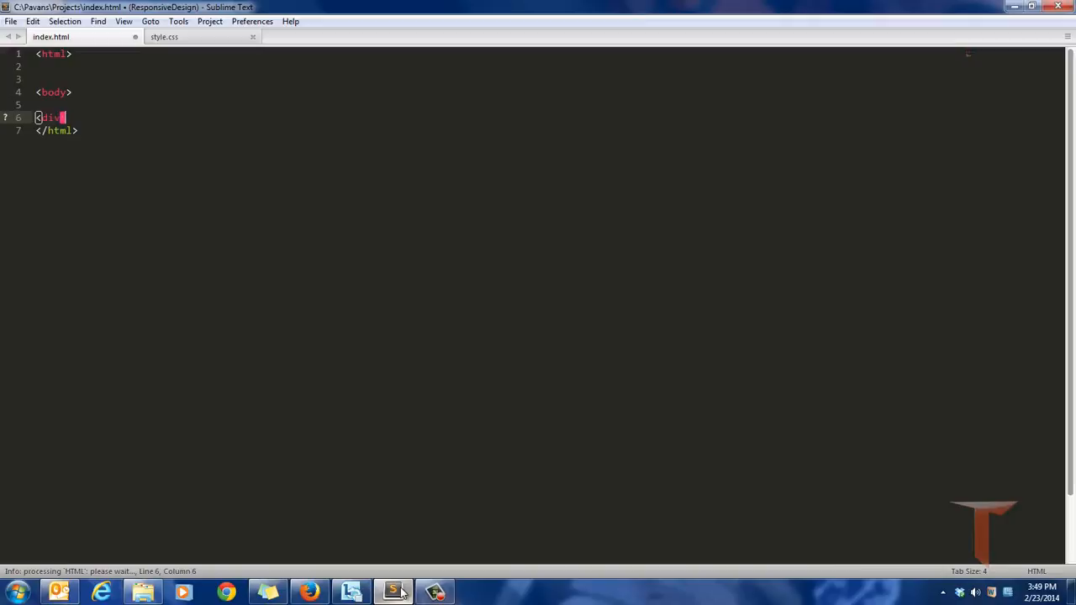
{"action": "type", "text": "id=\"d\""}
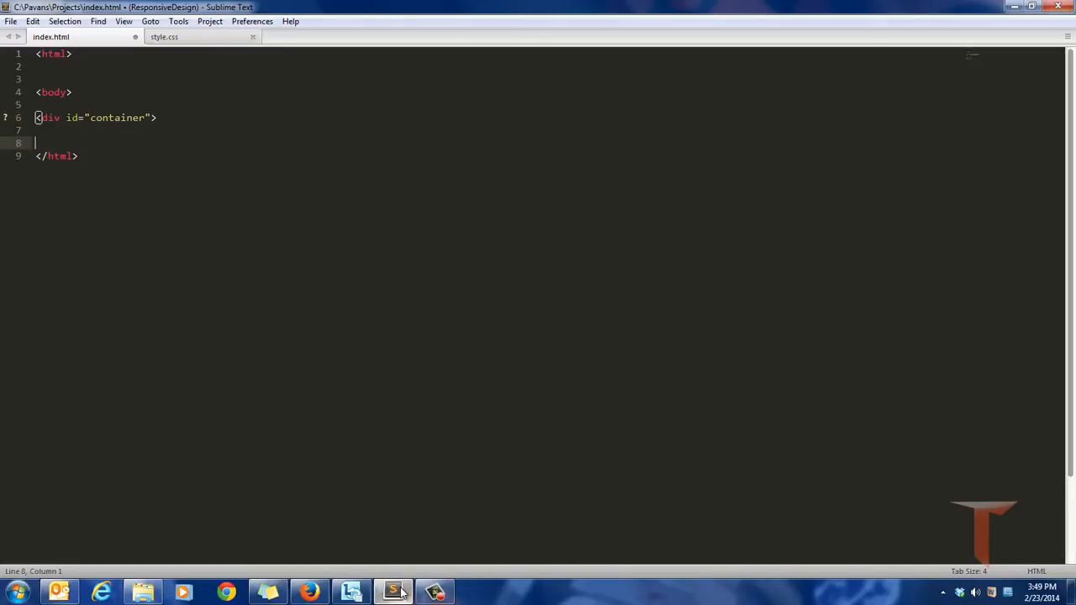
{"action": "type", "text": "</div>"}
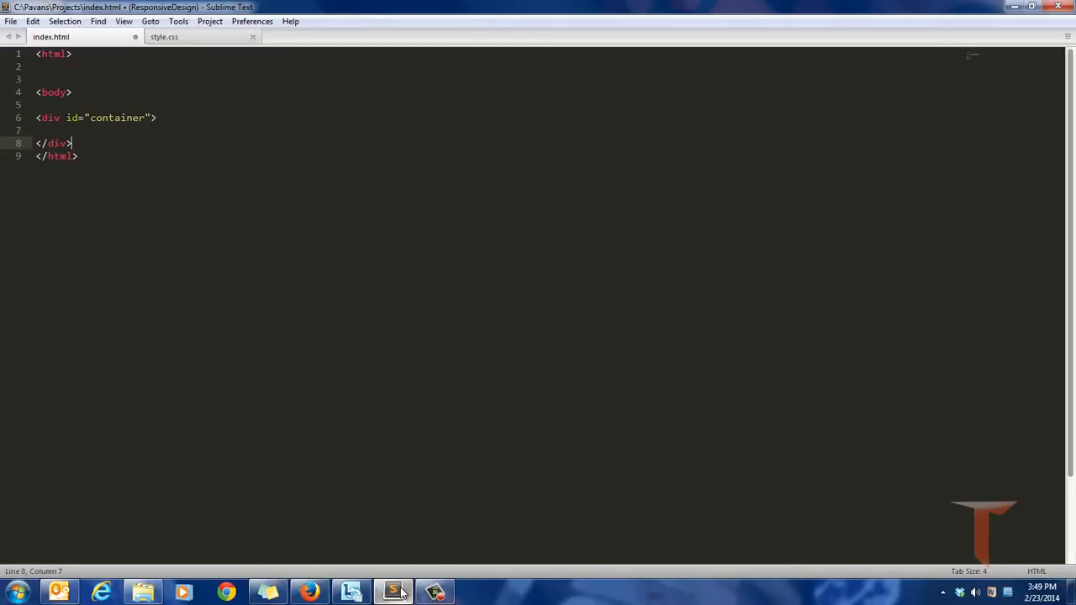
{"action": "type", "text": "</body>"}
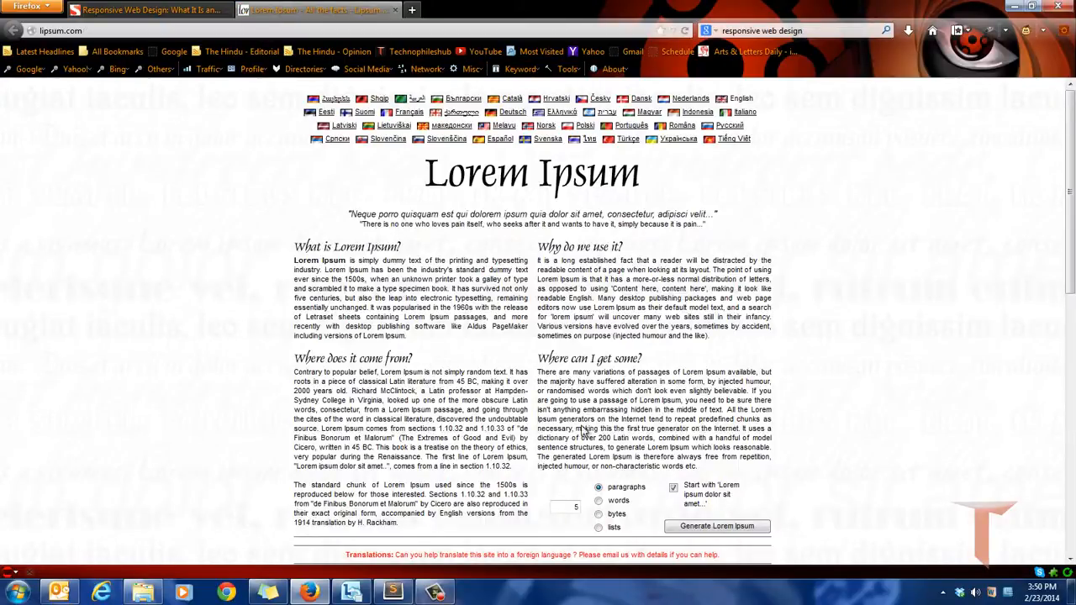
Generate Lorem Ipsum paragraphs, paste them into the container div and save index.html.
{"action": "left_click", "coordinate": [716, 525]}
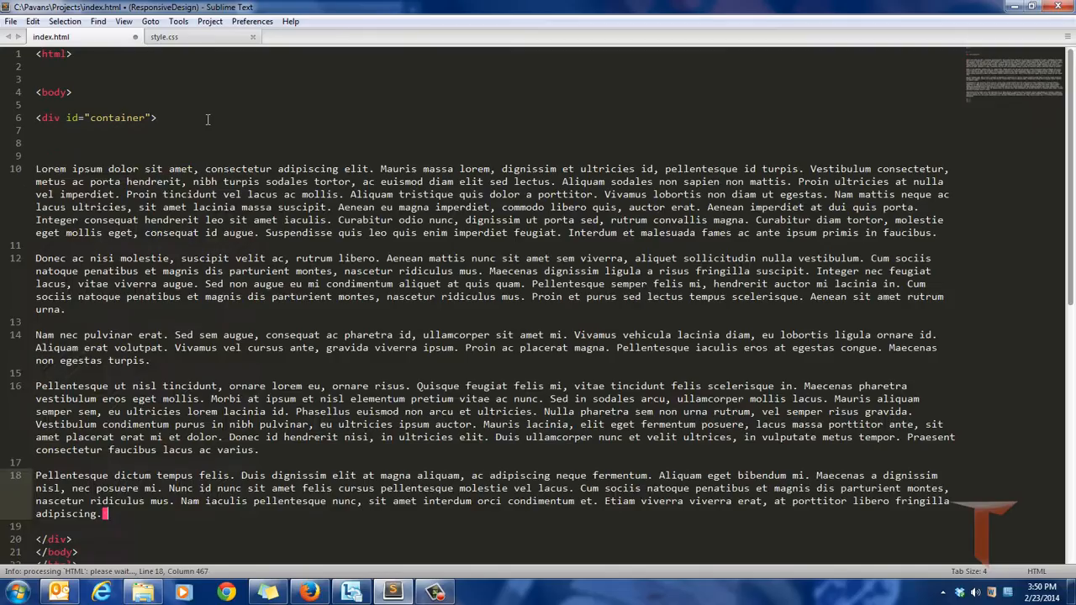
{"action": "key", "text": "ctrl+s"}
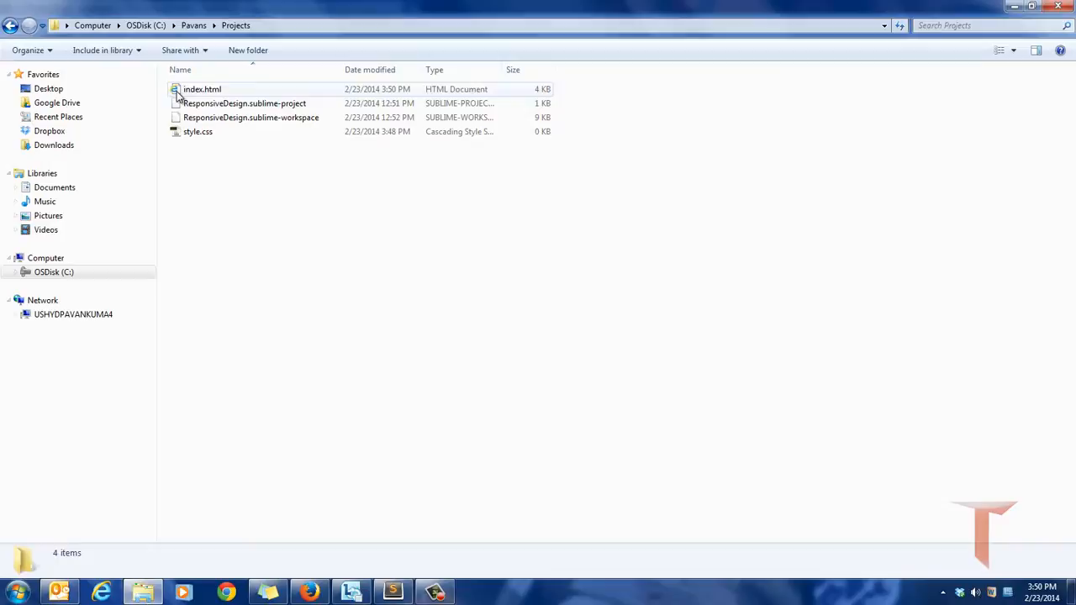
Open index.html in Google Chrome and maximize the window to see the unstyled filler text.
{"action": "right_click", "coordinate": [202, 88]}
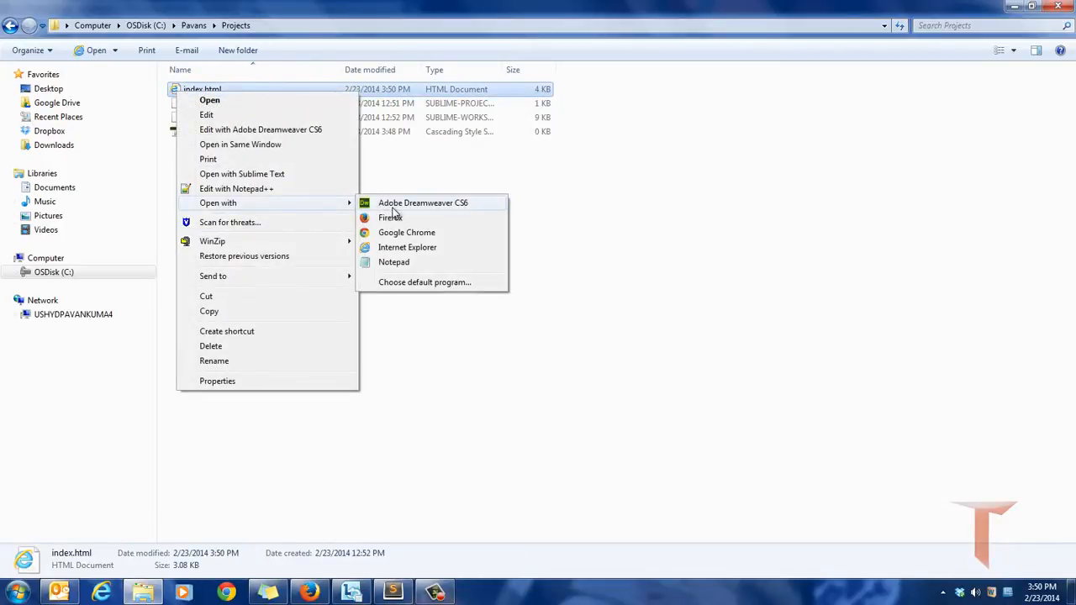
{"action": "left_click", "coordinate": [390, 217]}
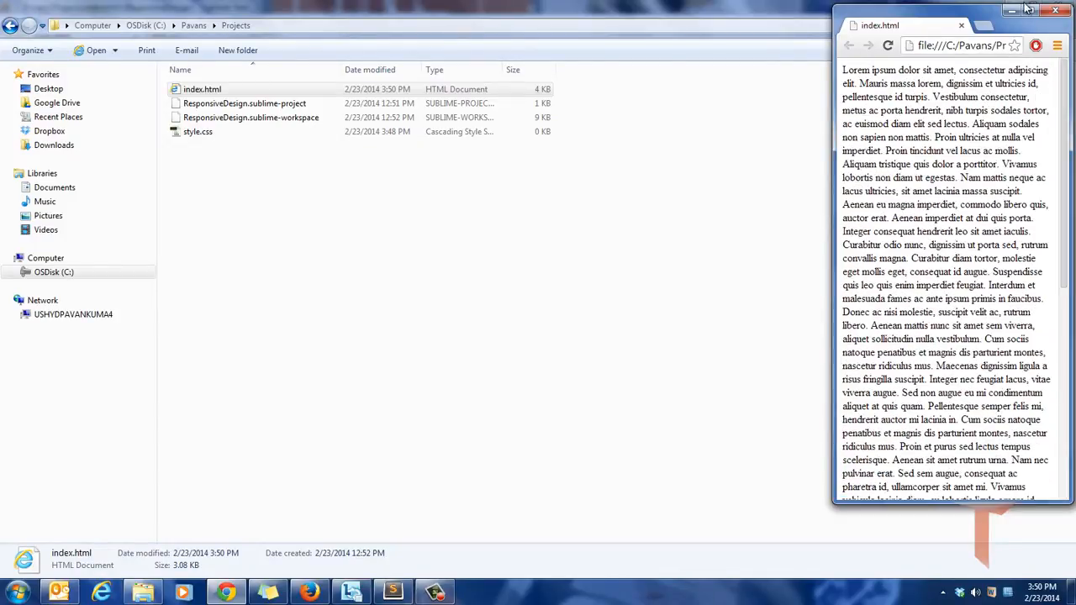
{"action": "mouse_move", "coordinate": [1028, 11]}
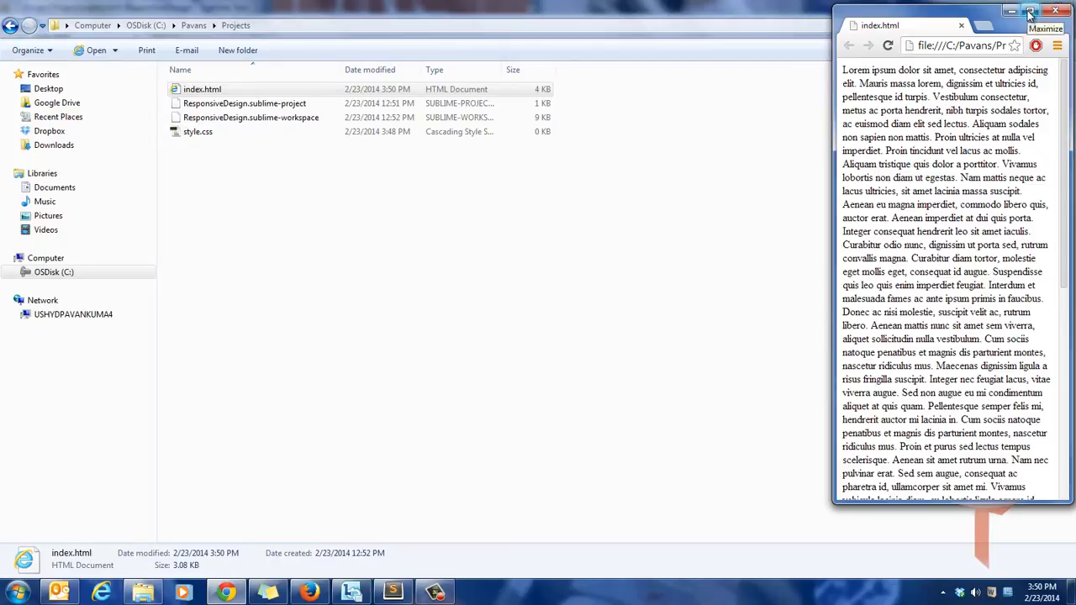
{"action": "left_click", "coordinate": [1029, 10]}
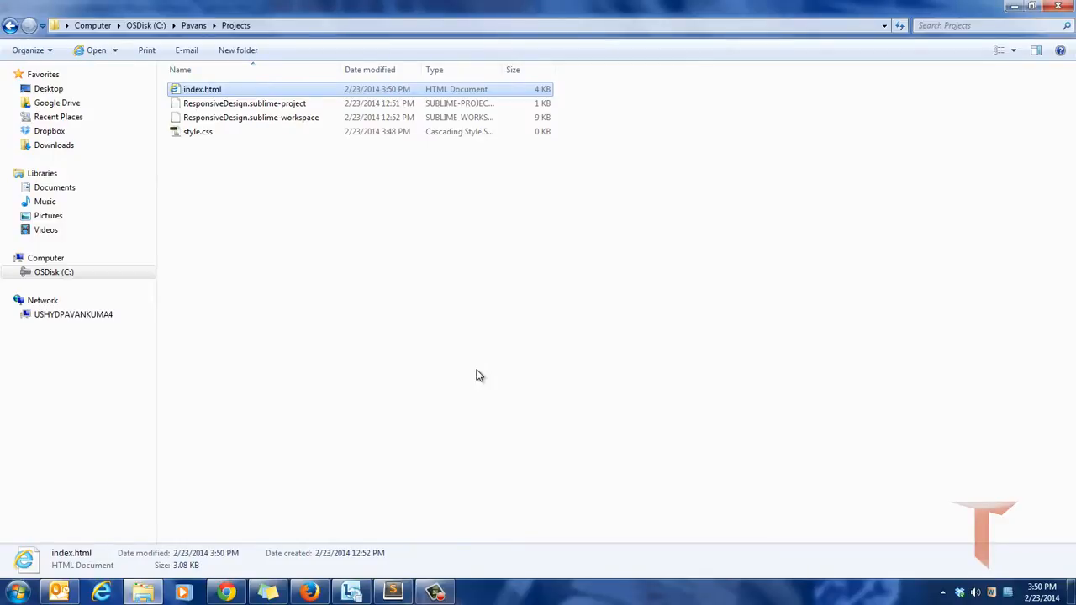
Launch Notepad and write the note "browser is responsive".
{"action": "type", "text": "note"}
{"action": "type", "text": "brow"}
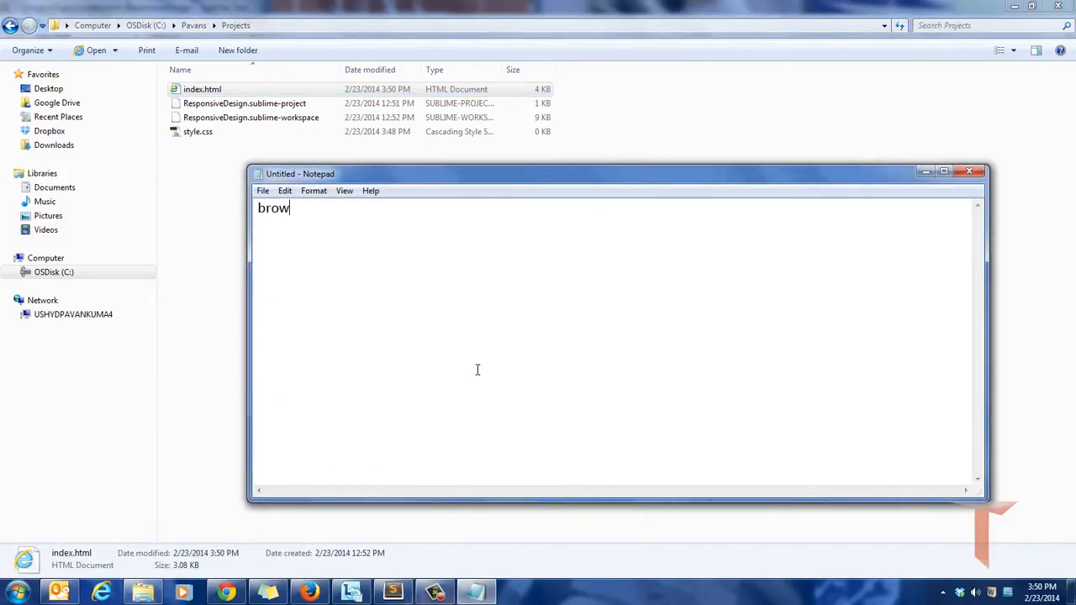
{"action": "type", "text": "ser is"}
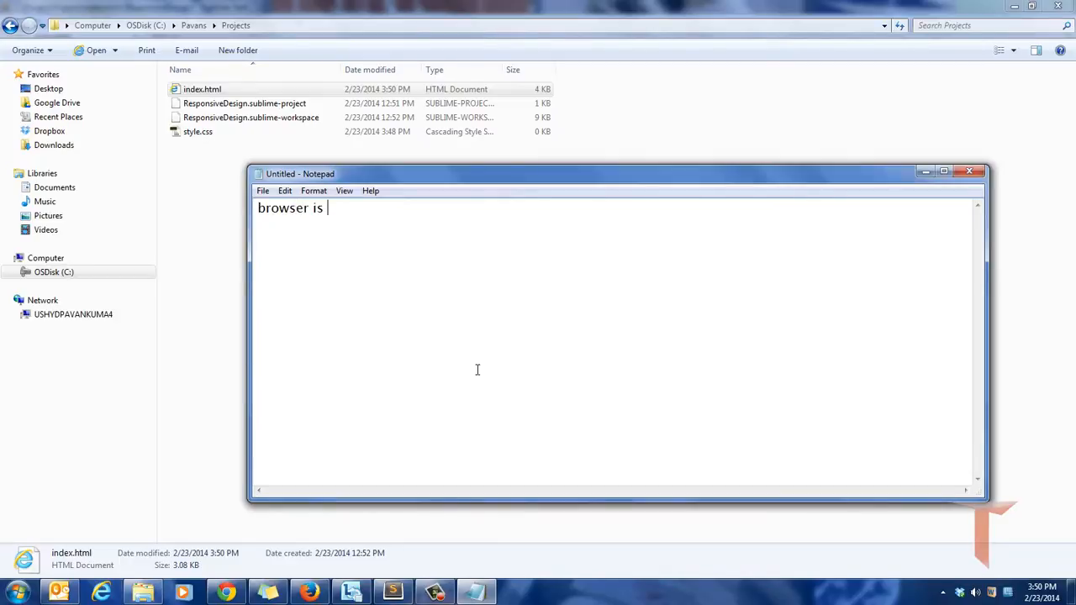
{"action": "type", "text": "responsive"}
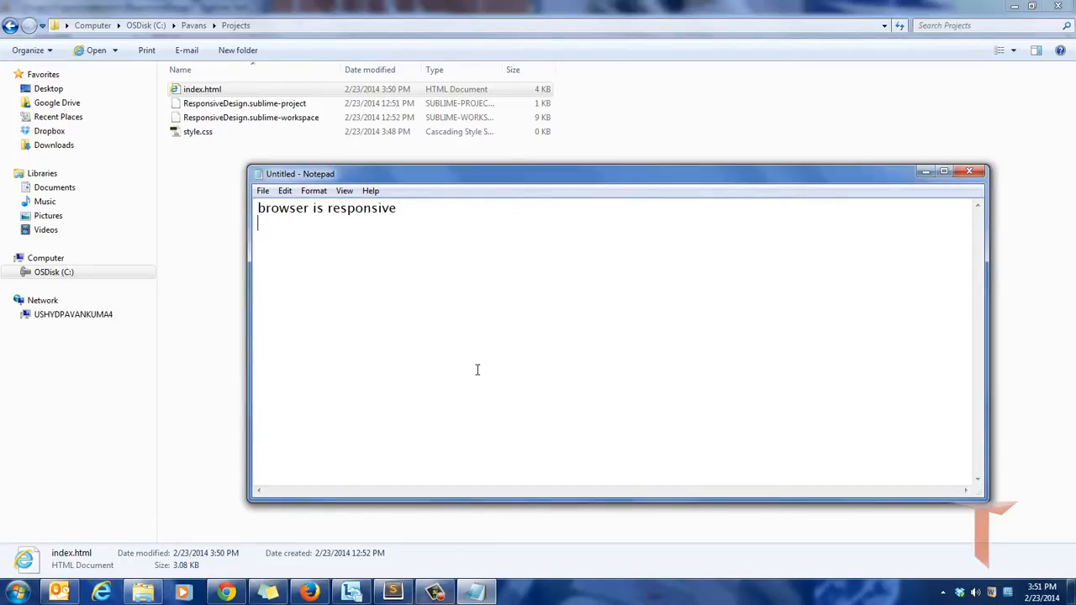
{"action": "mouse_move", "coordinate": [171, 299]}
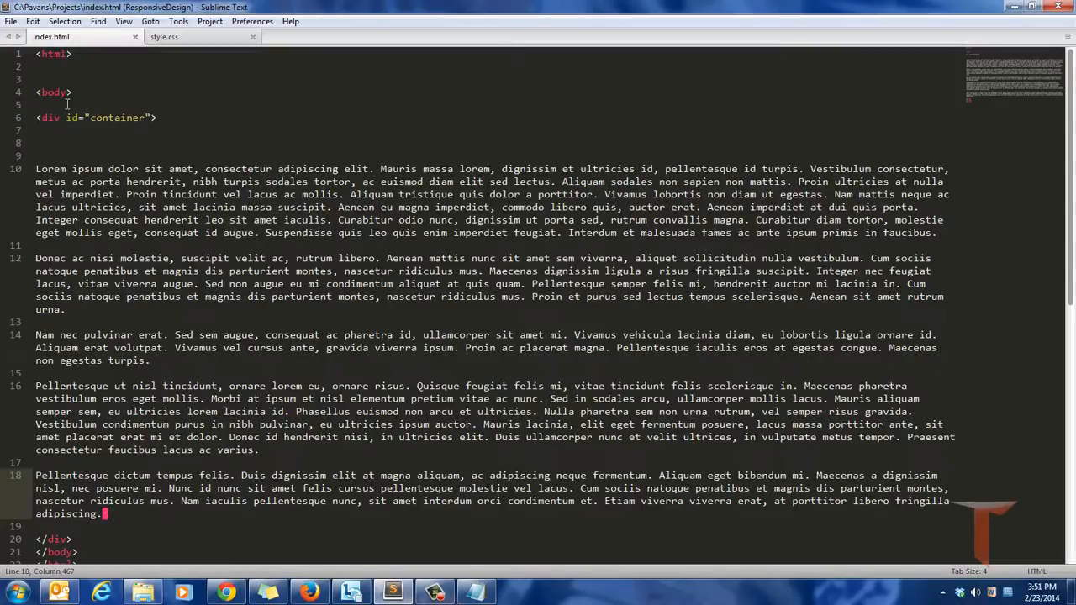
Add <link rel="stylesheet" href="style.css"> above the body in index.html.
{"action": "type", "text": "<link rel=\"stylesheet"}
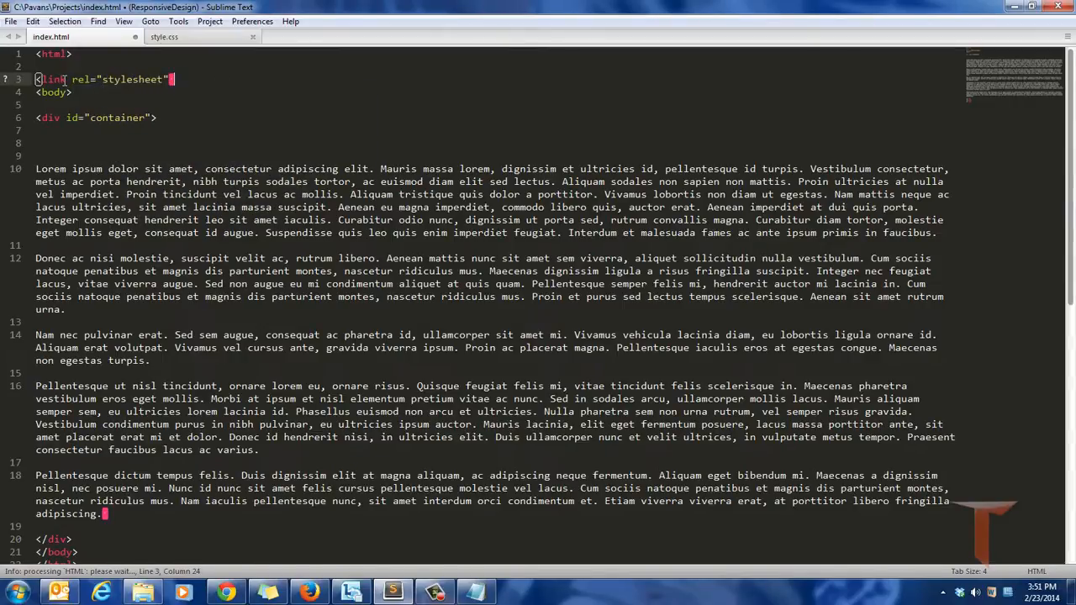
{"action": "type", "text": "href=\"style.css\">"}
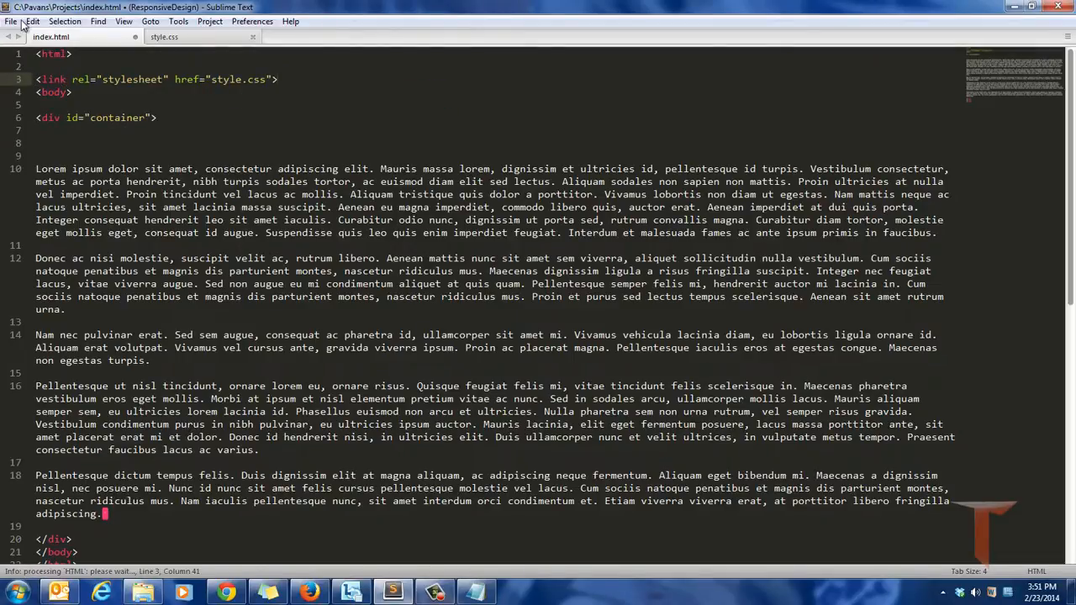
Start a #container rule in style.css with font: 100%/1.5em sans-serif.
{"action": "left_click", "coordinate": [165, 37]}
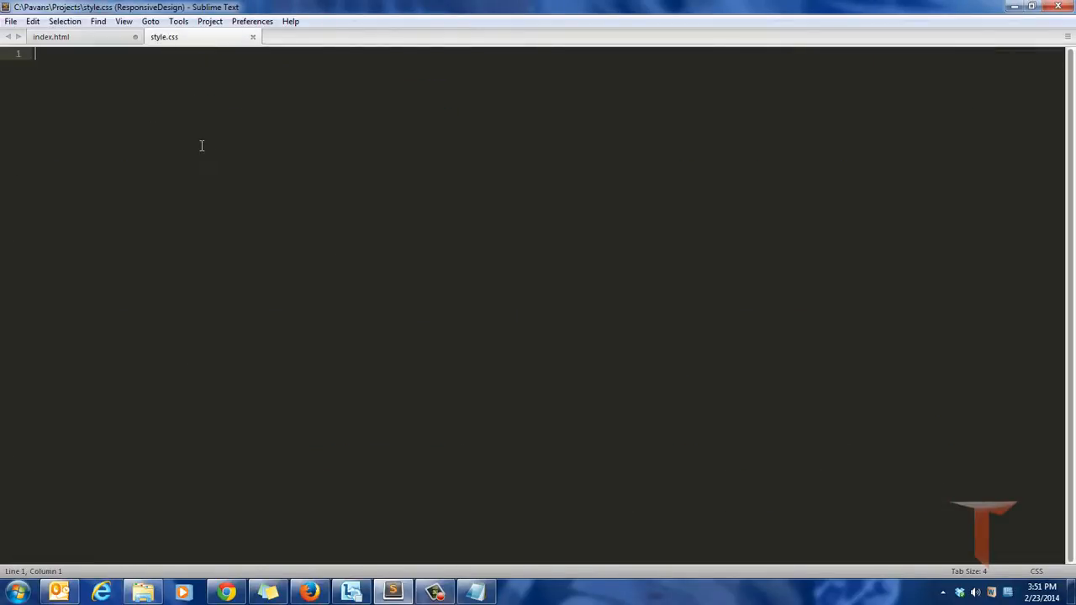
{"action": "type", "text": "#container"}
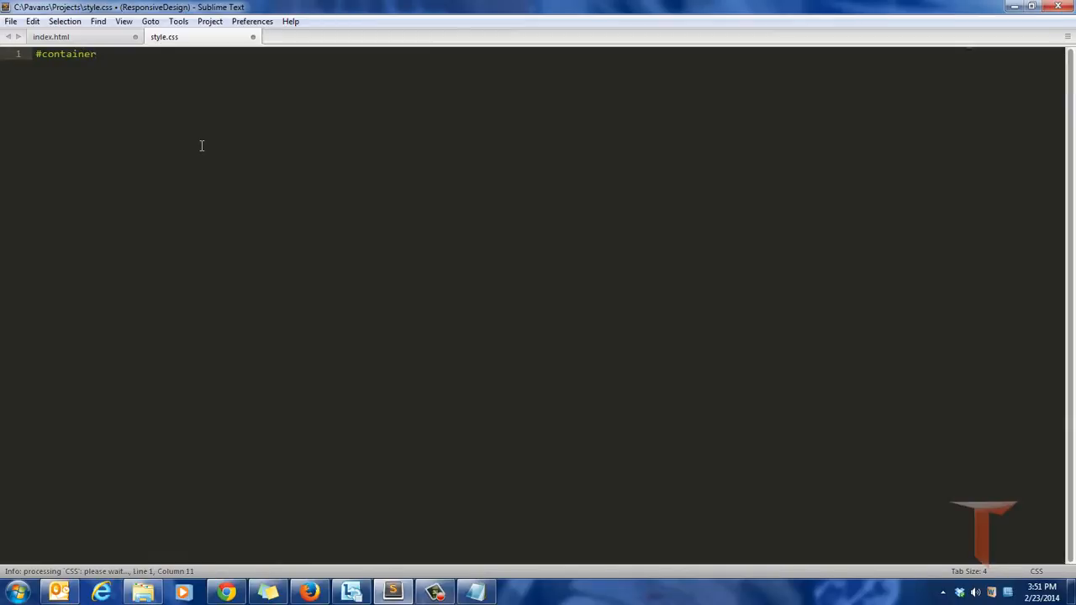
{"action": "type", "text": "{"}
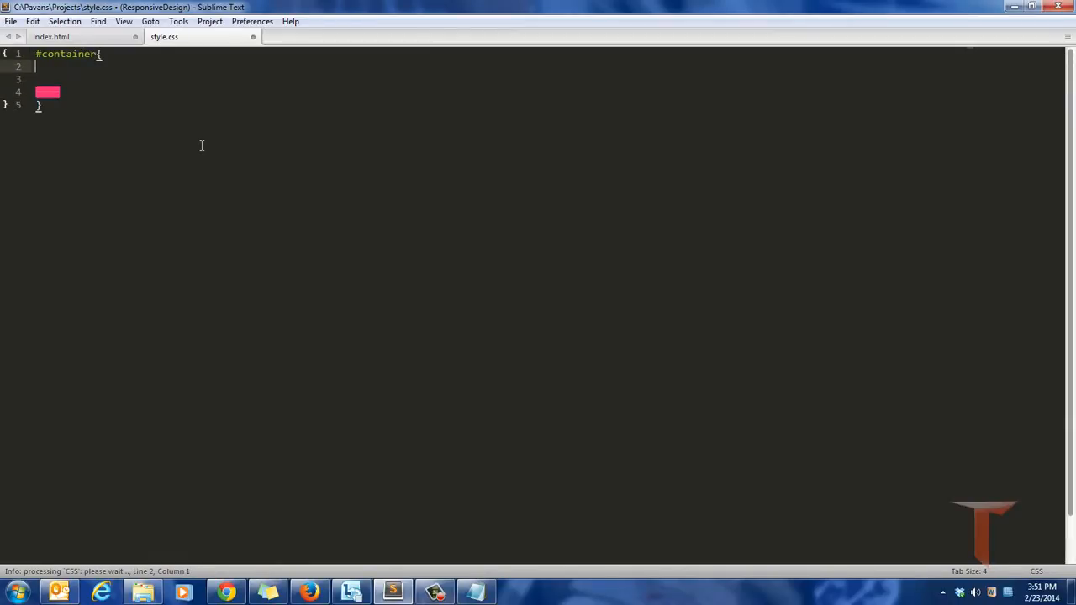
{"action": "type", "text": "font: ;"}
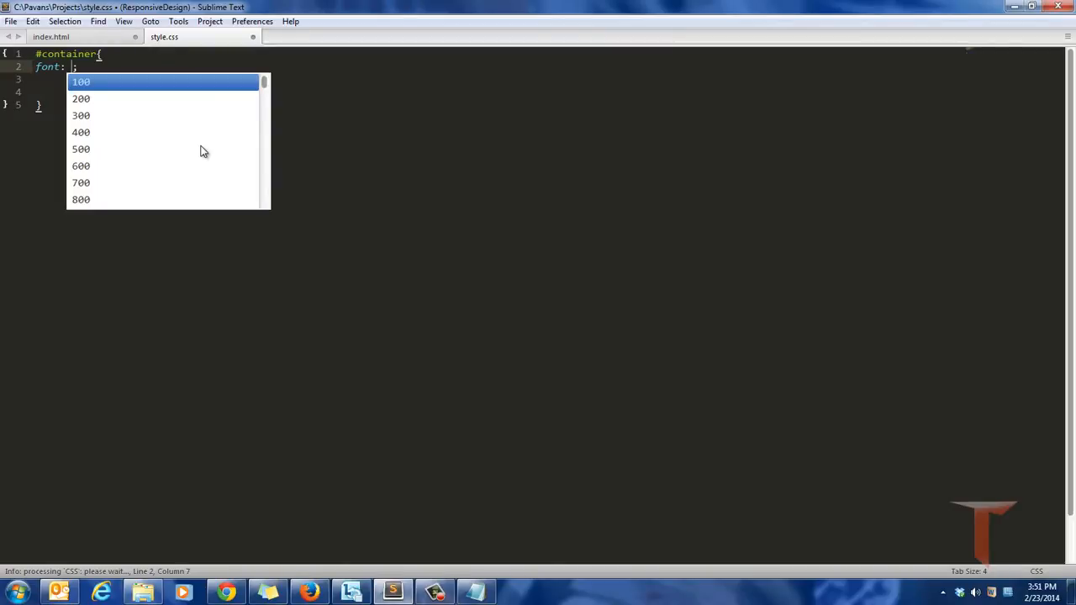
{"action": "type", "text": "100%"}
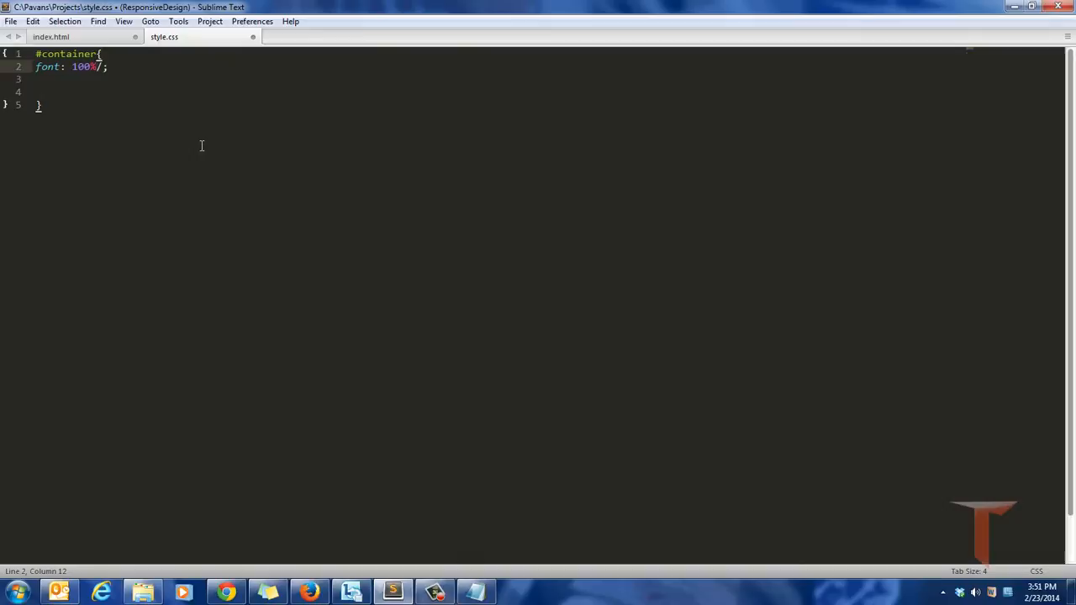
{"action": "type", "text": "/1."}
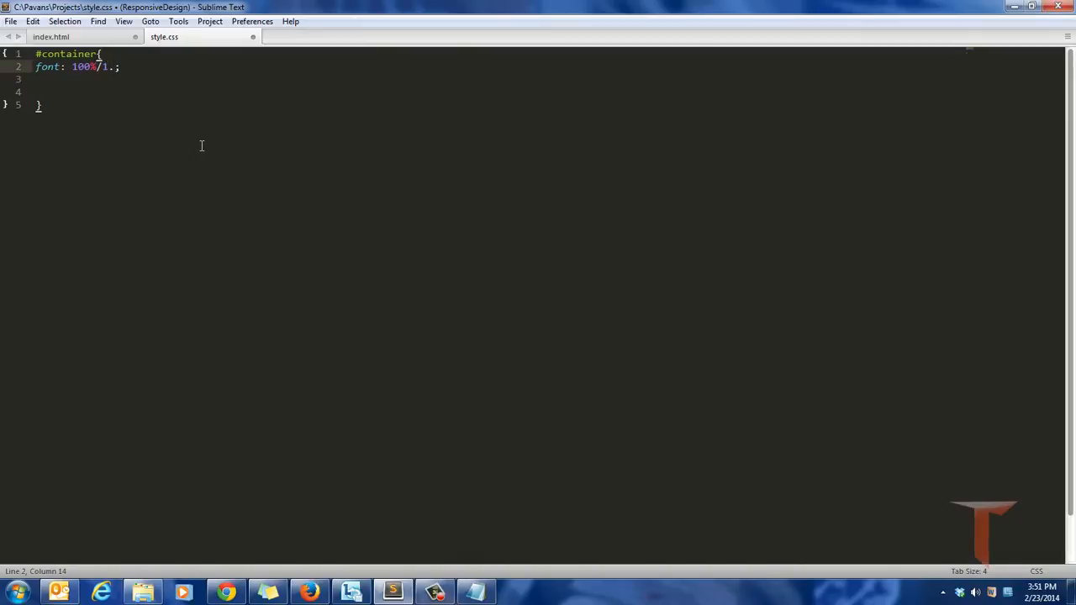
{"action": "type", "text": "5em"}
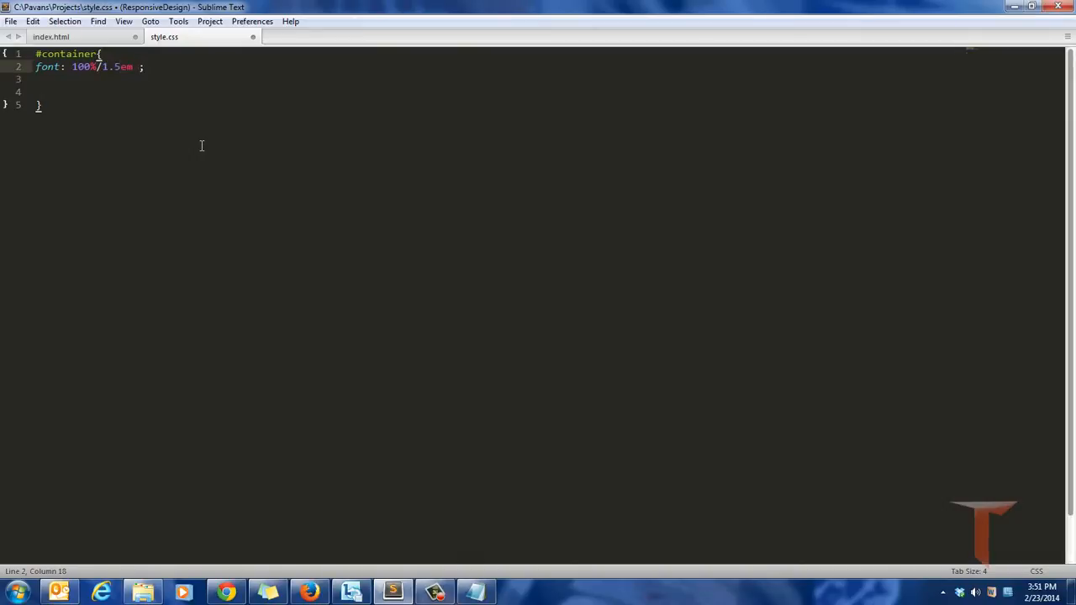
{"action": "type", "text": "sans-"}
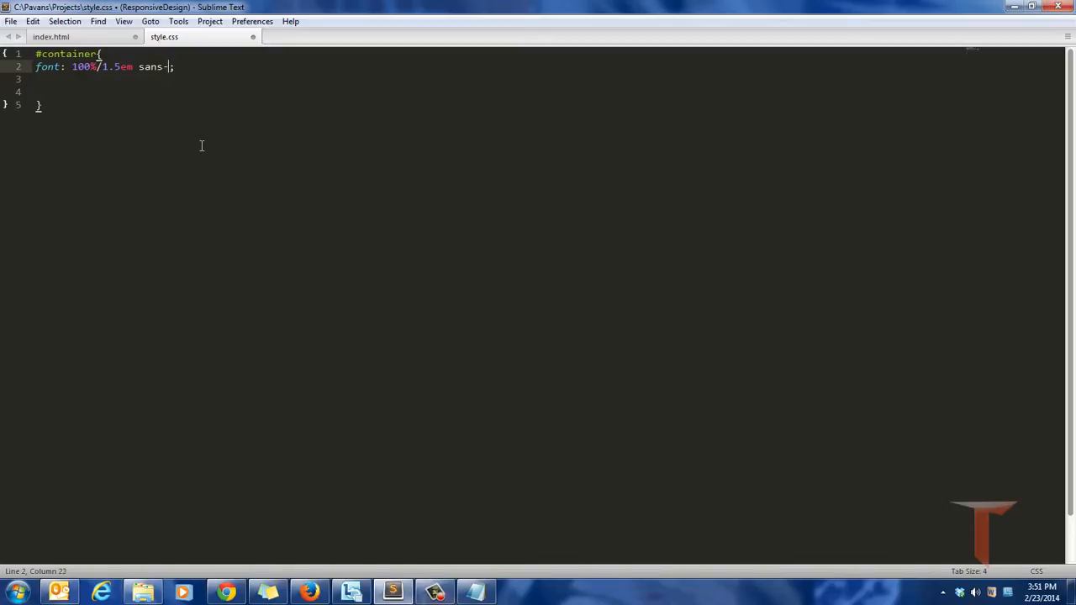
{"action": "type", "text": "serf"}
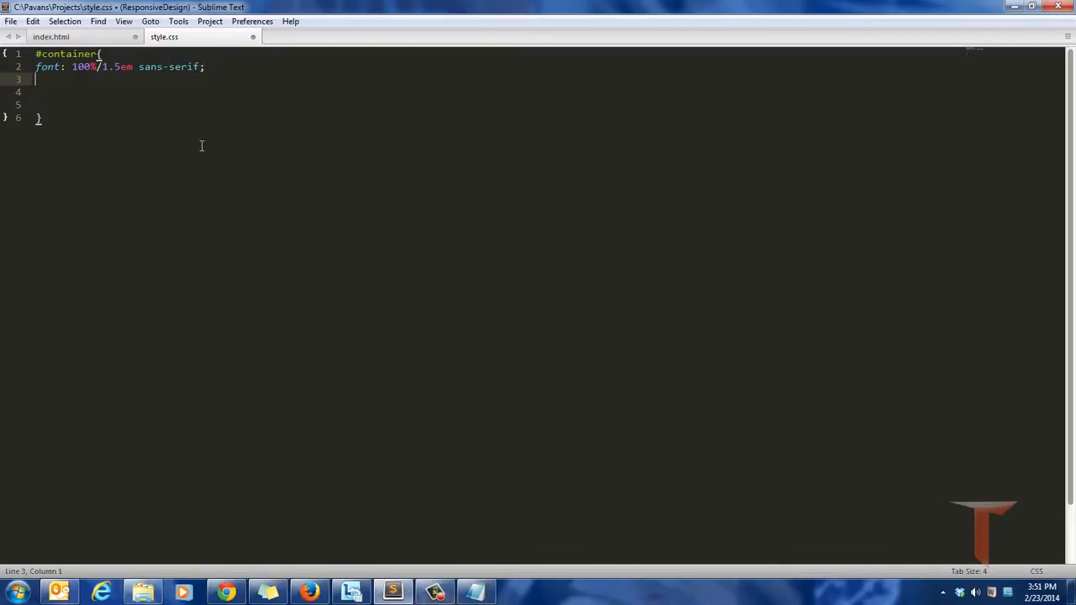
Give #container width: 960px and begin its margin declaration.
{"action": "type", "text": "width: 9;"}
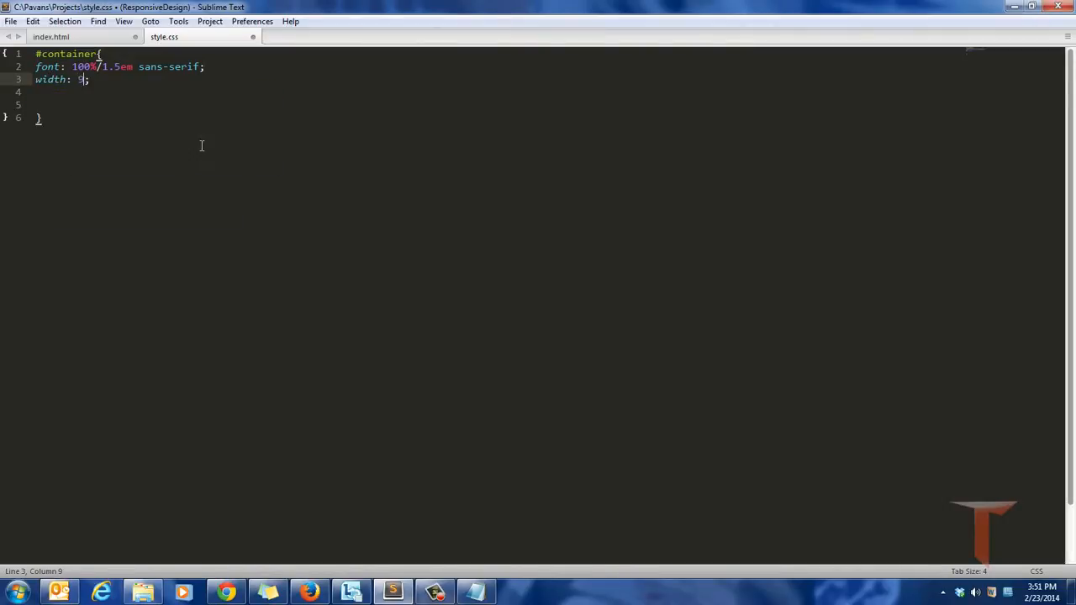
{"action": "type", "text": "60px"}
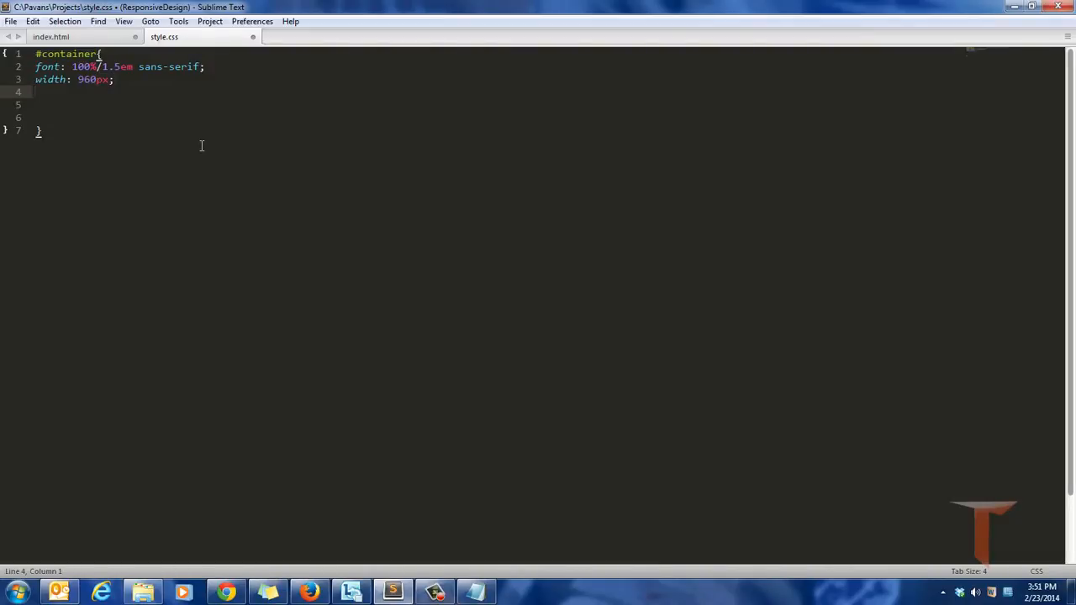
{"action": "type", "text": "mar"}
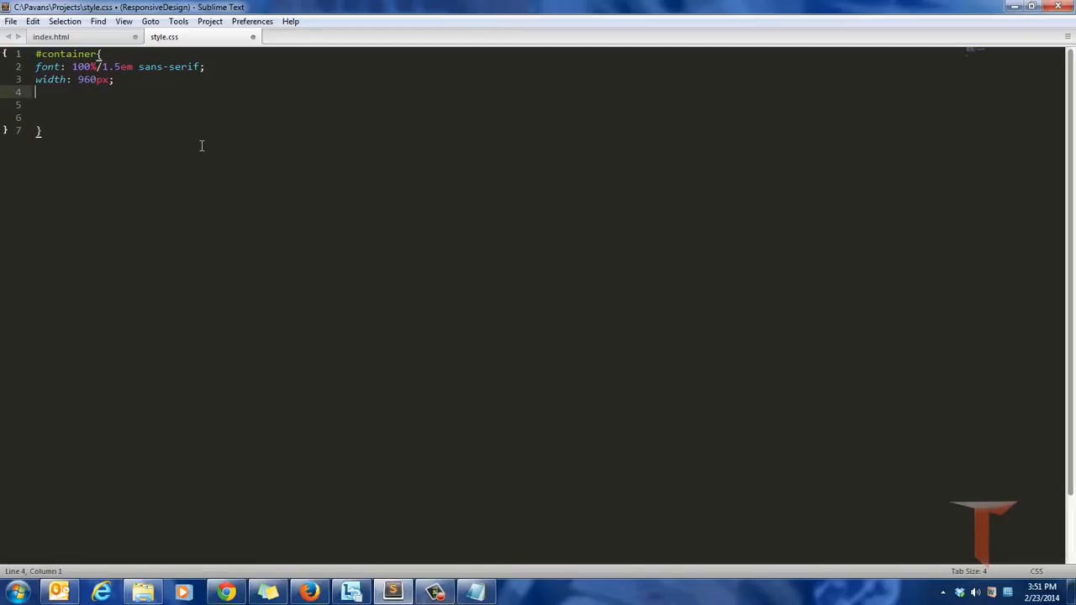
{"action": "type", "text": "margin-"}
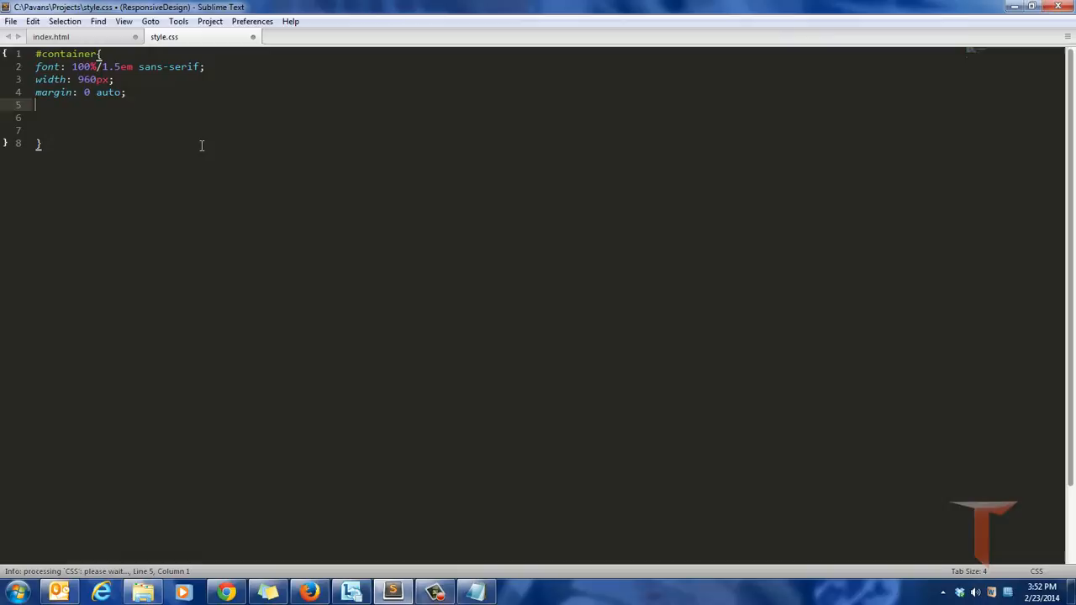
Add background: #efd to the #container rule.
{"action": "type", "text": "background:"}
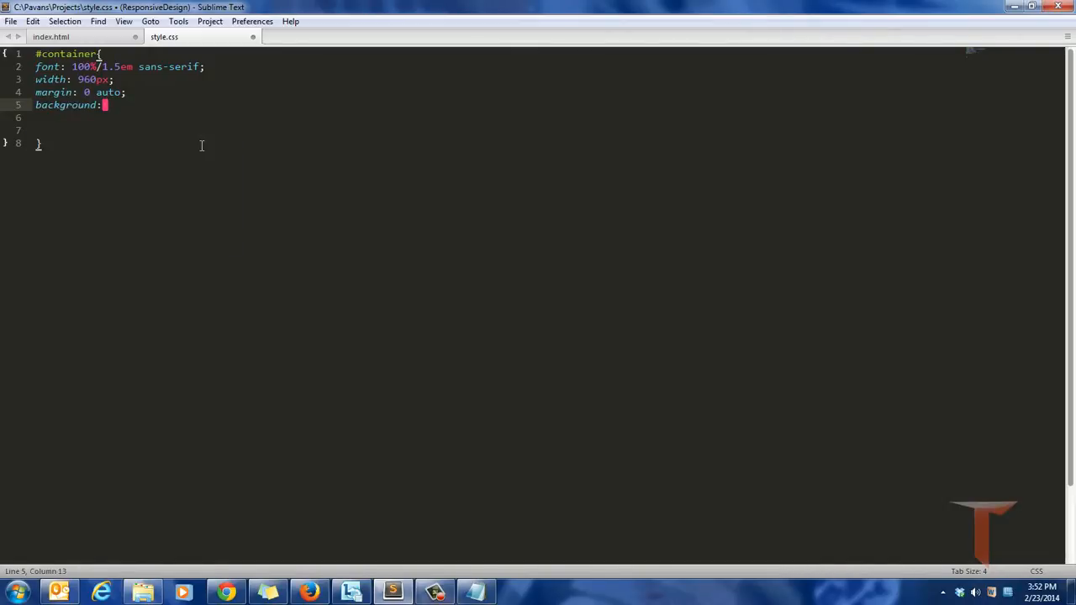
{"action": "type", "text": "#efd"}
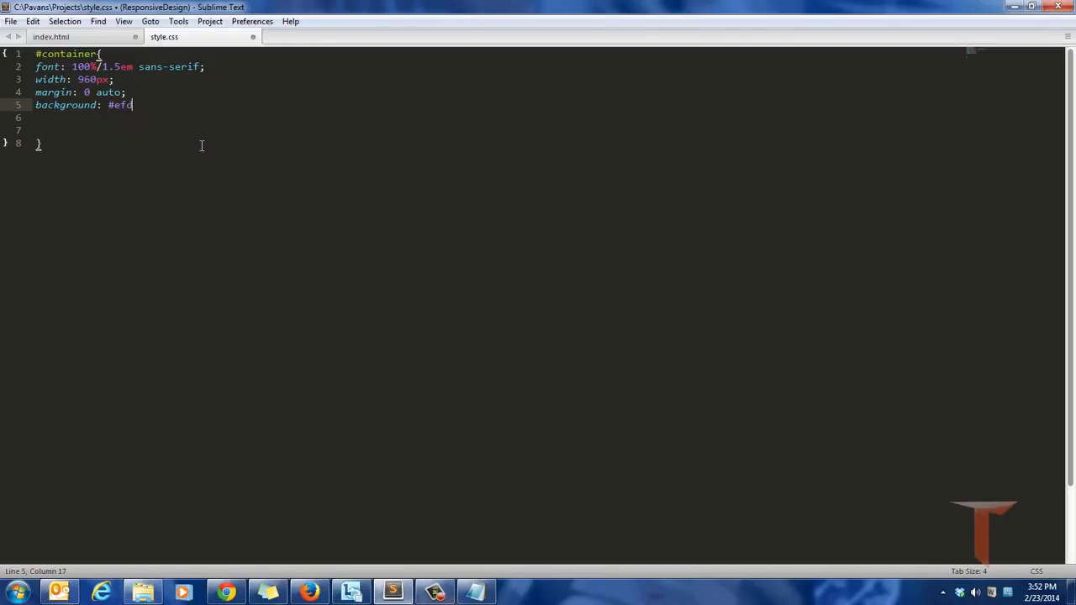
{"action": "type", "text": ";"}
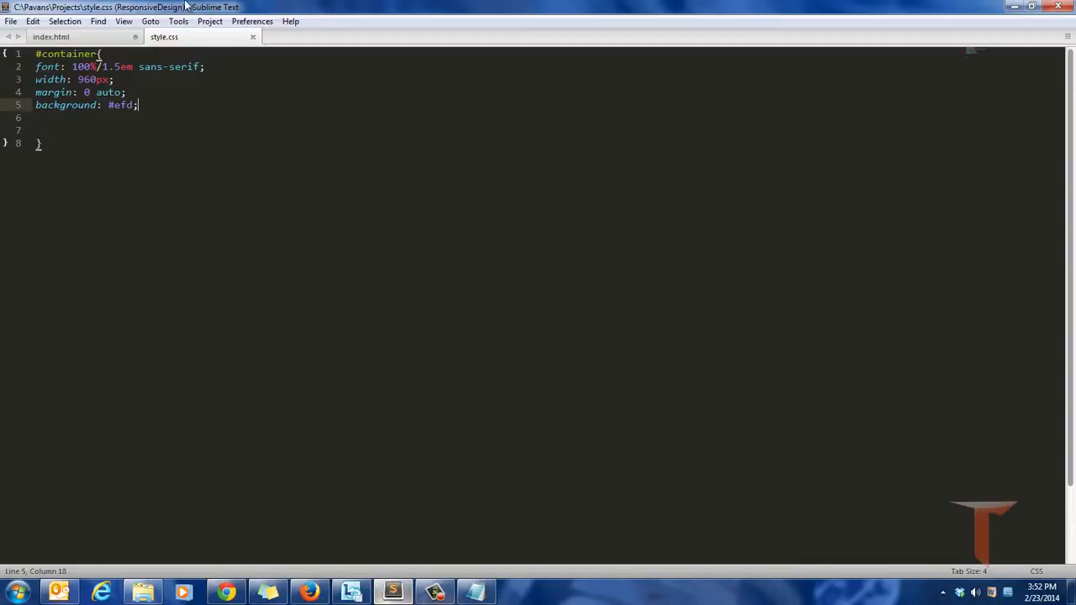
Open index.html in Chrome and narrow the window so the 960px container gets cut off.
{"action": "left_click", "coordinate": [50, 37]}
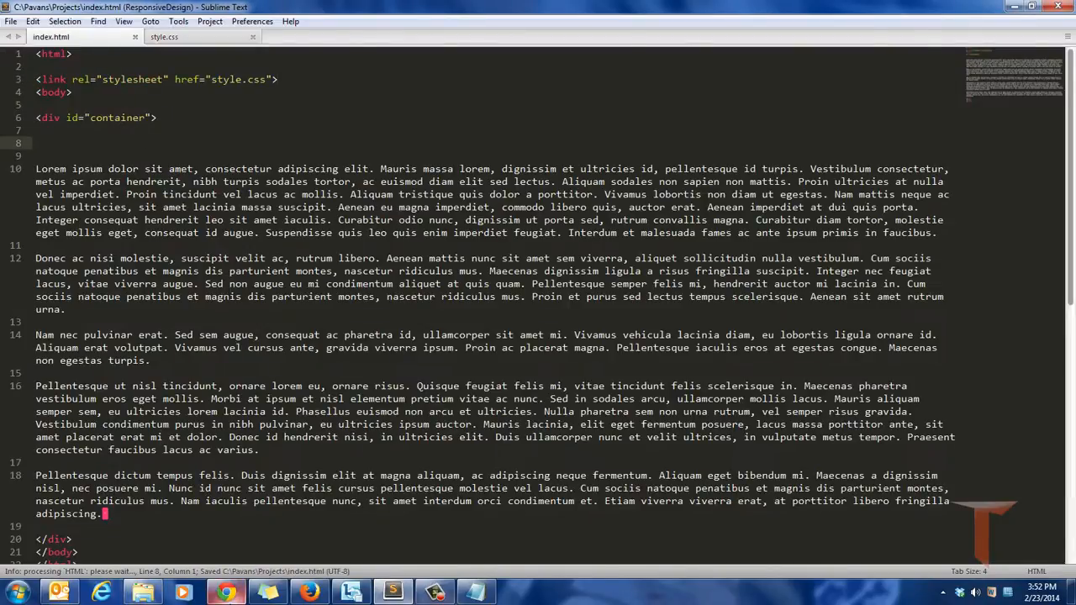
{"action": "left_click", "coordinate": [225, 592]}
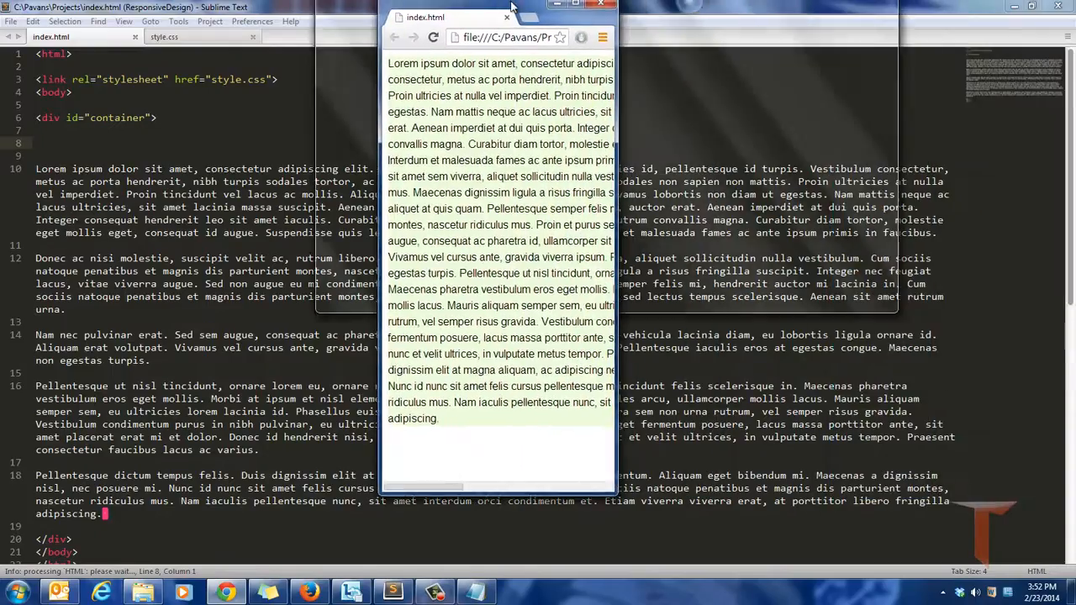
{"action": "left_click_drag", "start_coordinate": [501, 17], "coordinate": [350, 46]}
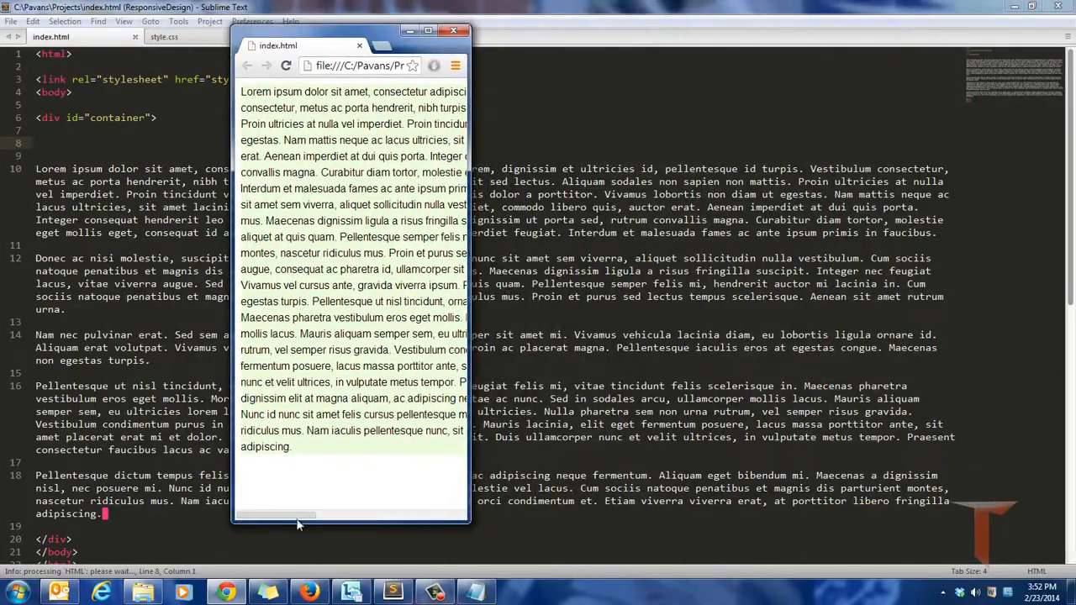
{"action": "left_click_drag", "start_coordinate": [276, 514], "coordinate": [369, 514]}
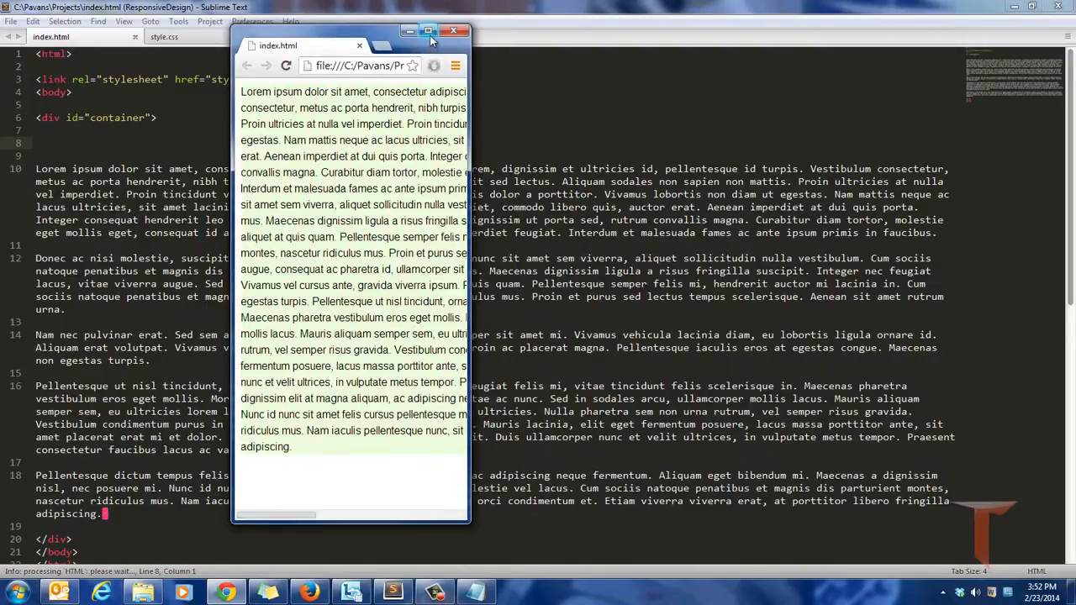
Bring Sublime Text back to front and switch to the style.css tab.
{"action": "left_click", "coordinate": [427, 30]}
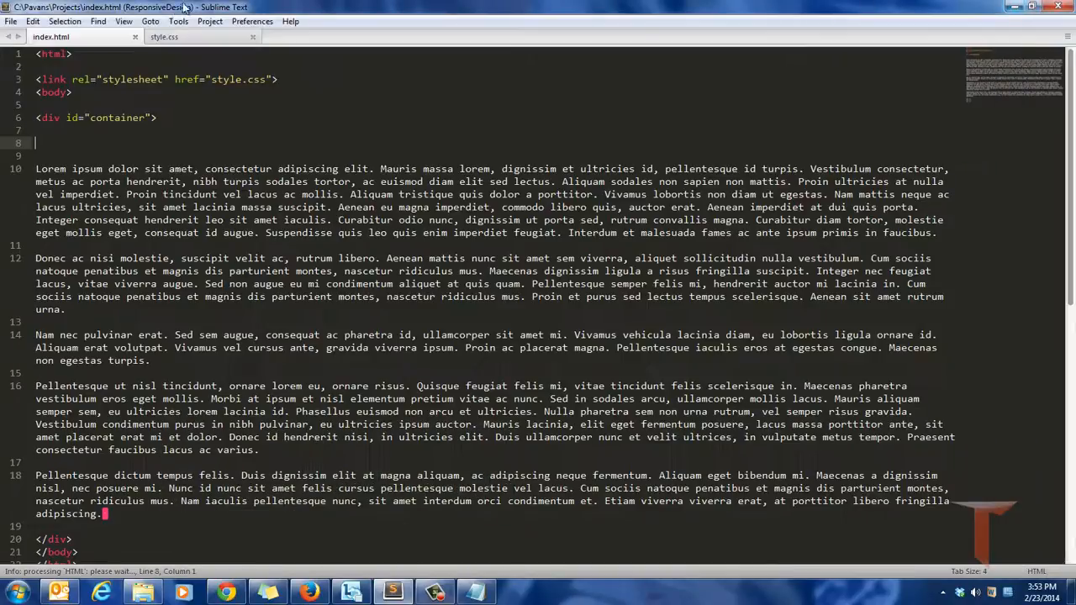
{"action": "left_click", "coordinate": [164, 37]}
{"action": "type", "text": "cal"}
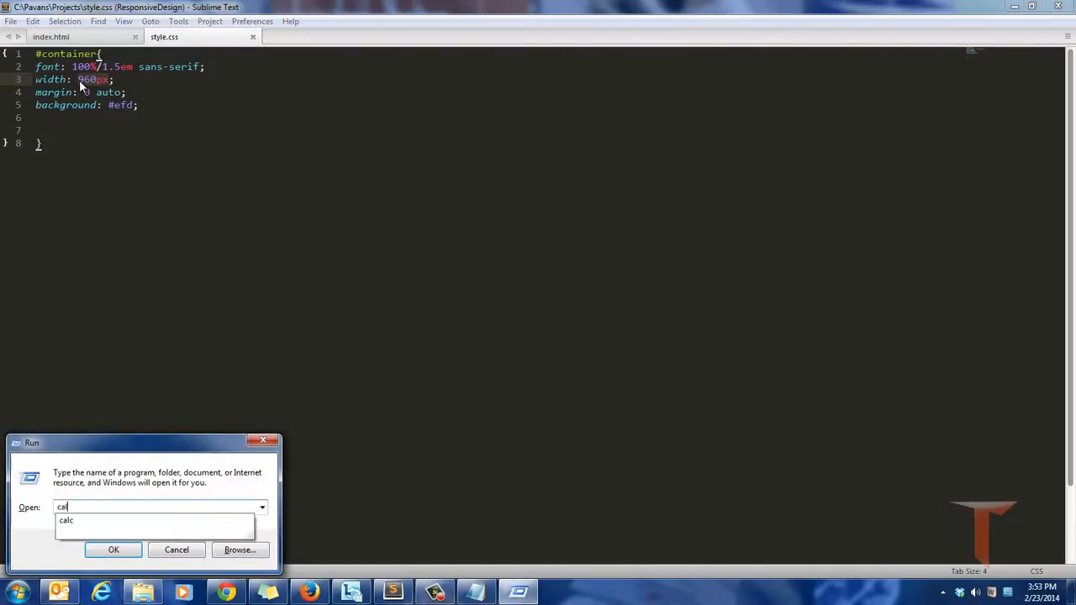
Run dxdiag, read the Current Display Mode 1600 x 900 on the Display tab, then exit.
{"action": "left_click", "coordinate": [115, 550]}
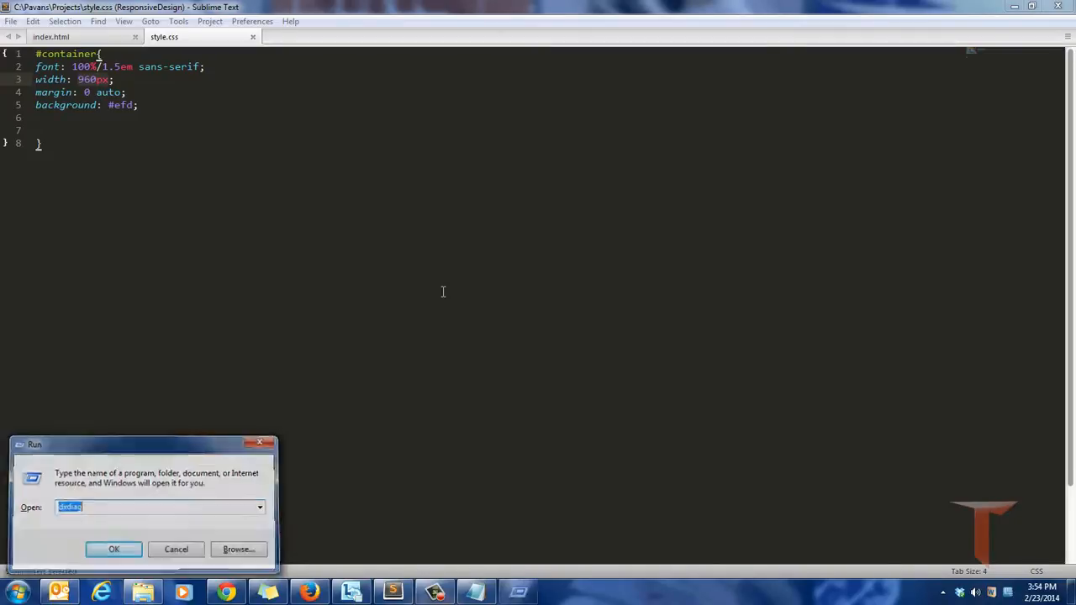
{"action": "left_click", "coordinate": [114, 548]}
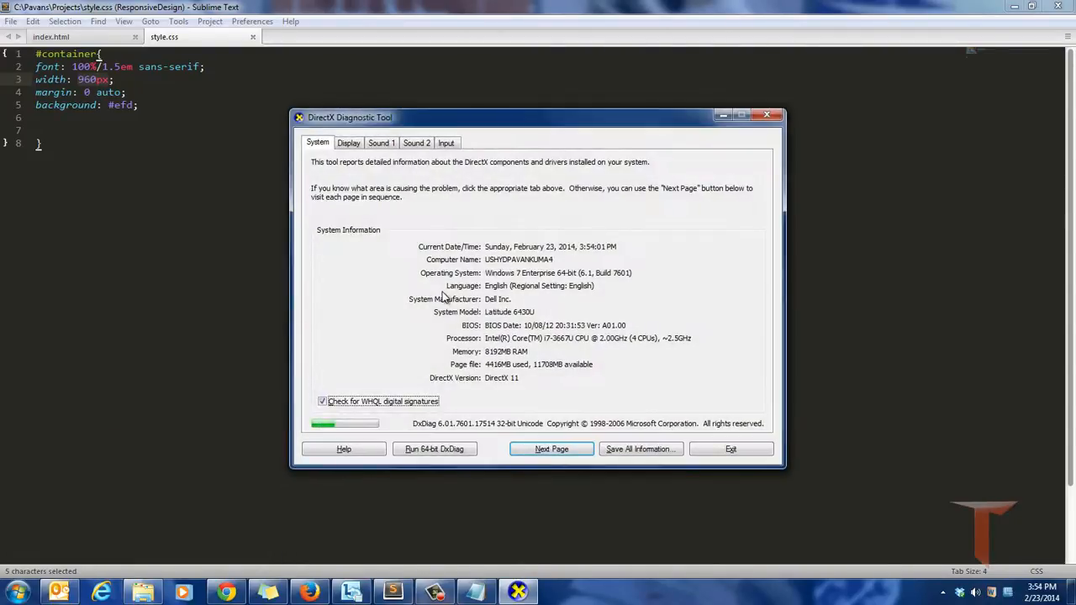
{"action": "left_click", "coordinate": [348, 142]}
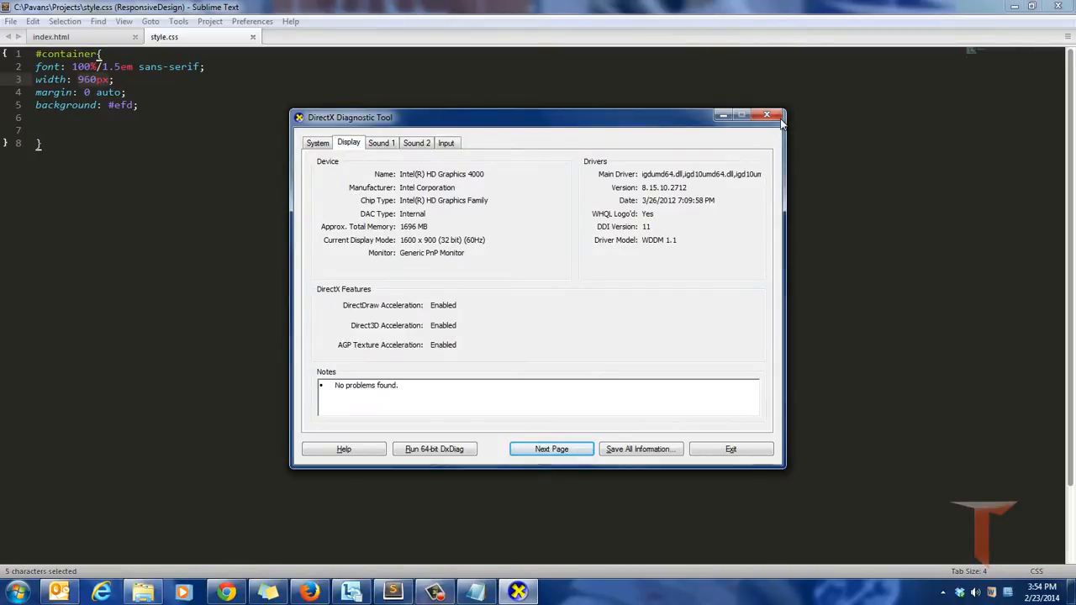
{"action": "left_click", "coordinate": [767, 115]}
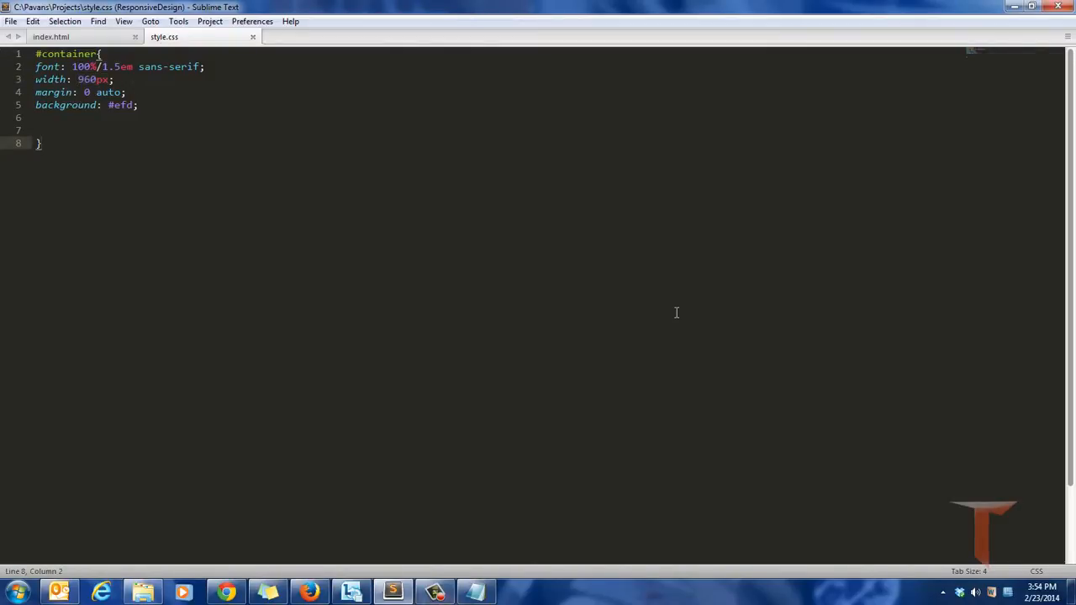
Compute 960/1024 in Calculator to get the 93.75% fluid width and check it in the browser.
{"action": "left_click", "coordinate": [517, 592]}
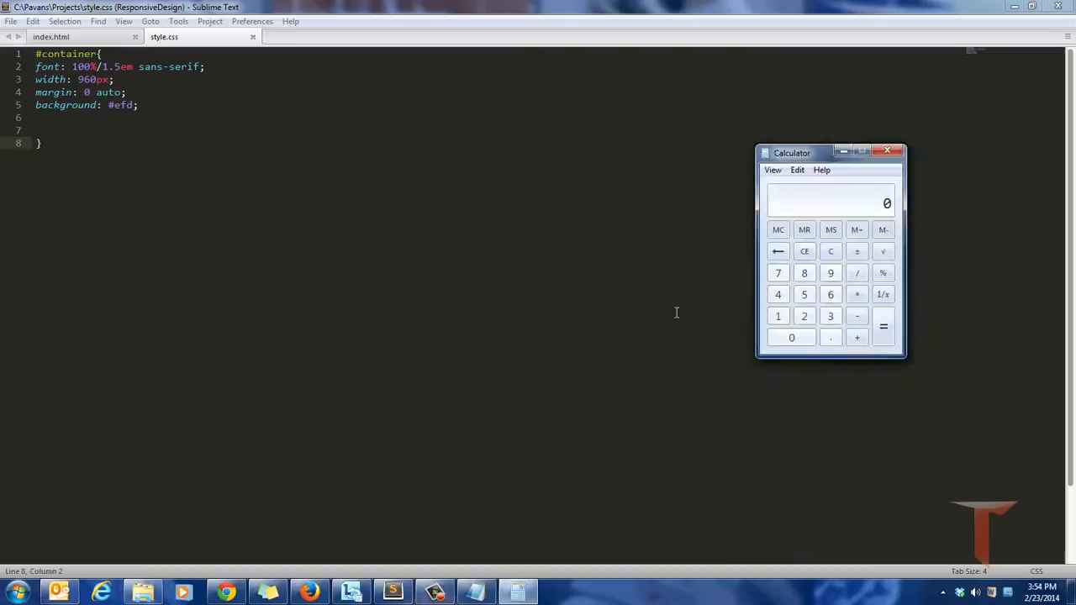
{"action": "left_click", "coordinate": [830, 272]}
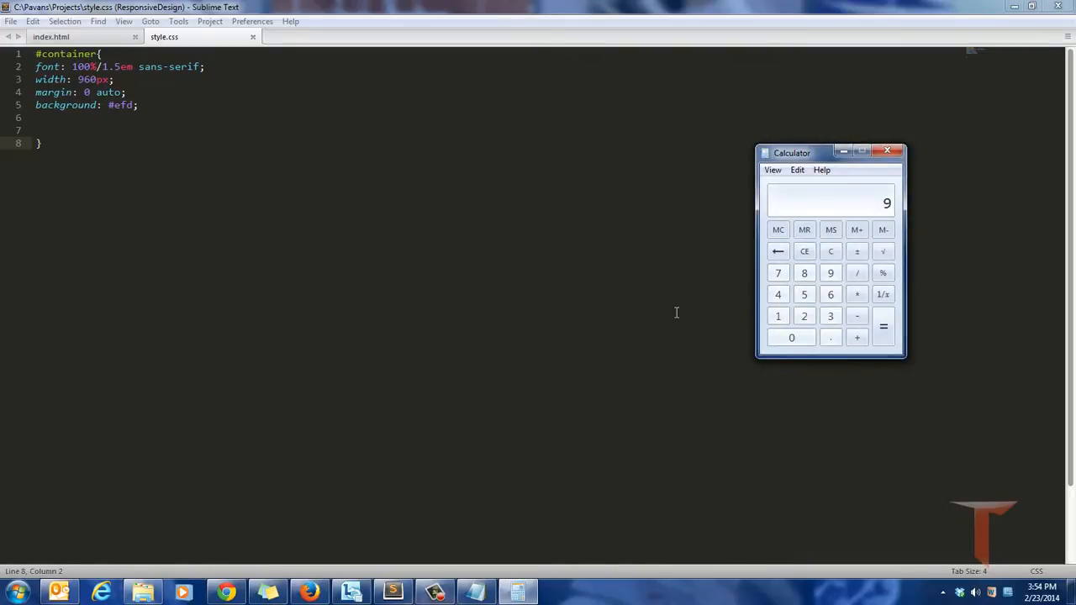
{"action": "left_click", "coordinate": [857, 272]}
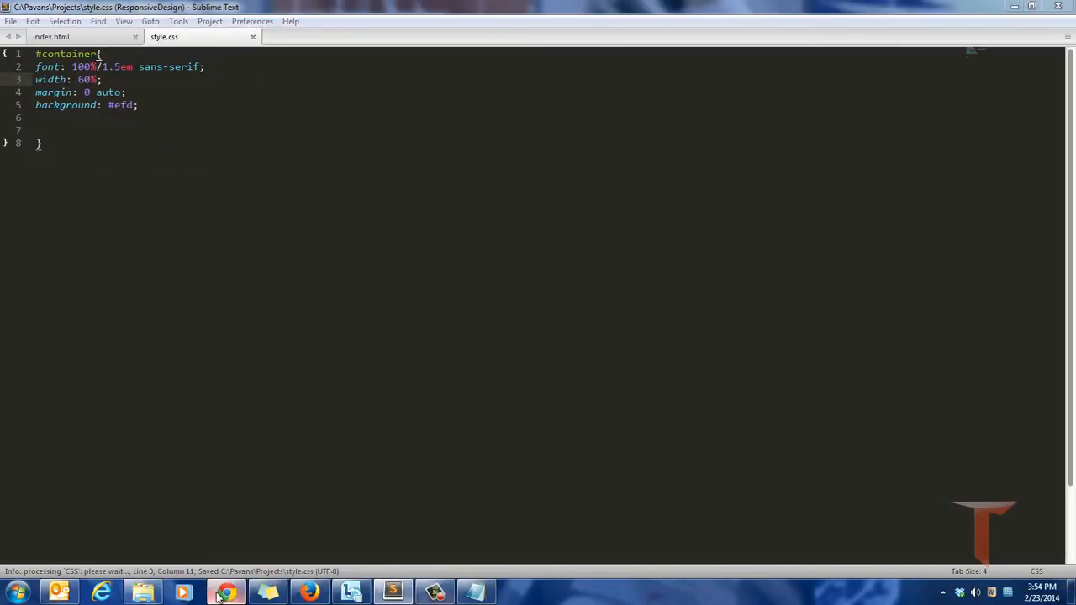
{"action": "left_click", "coordinate": [225, 592]}
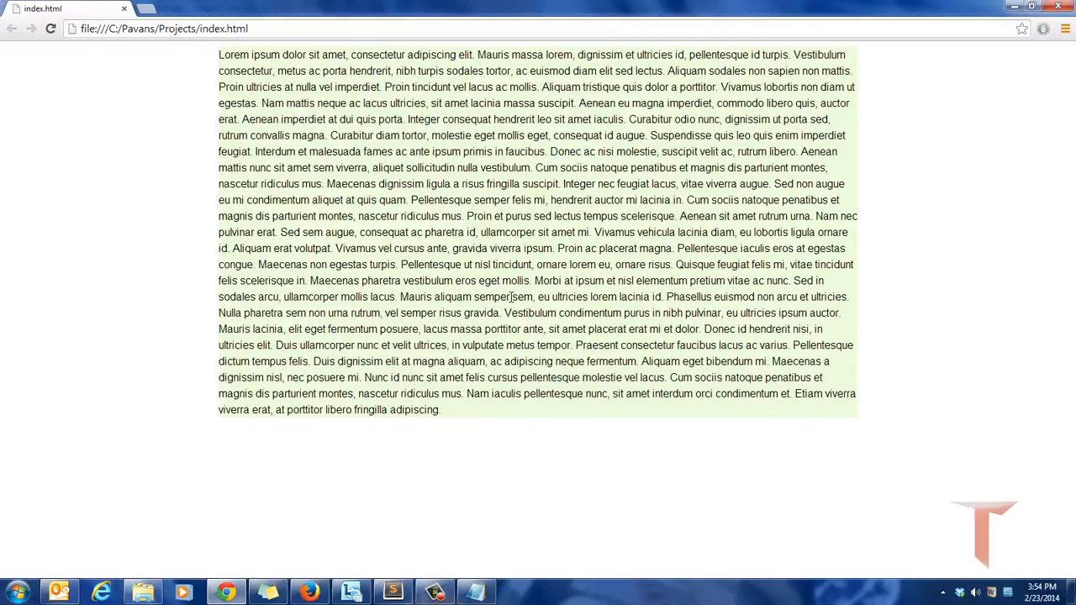
{"action": "mouse_move", "coordinate": [245, 565]}
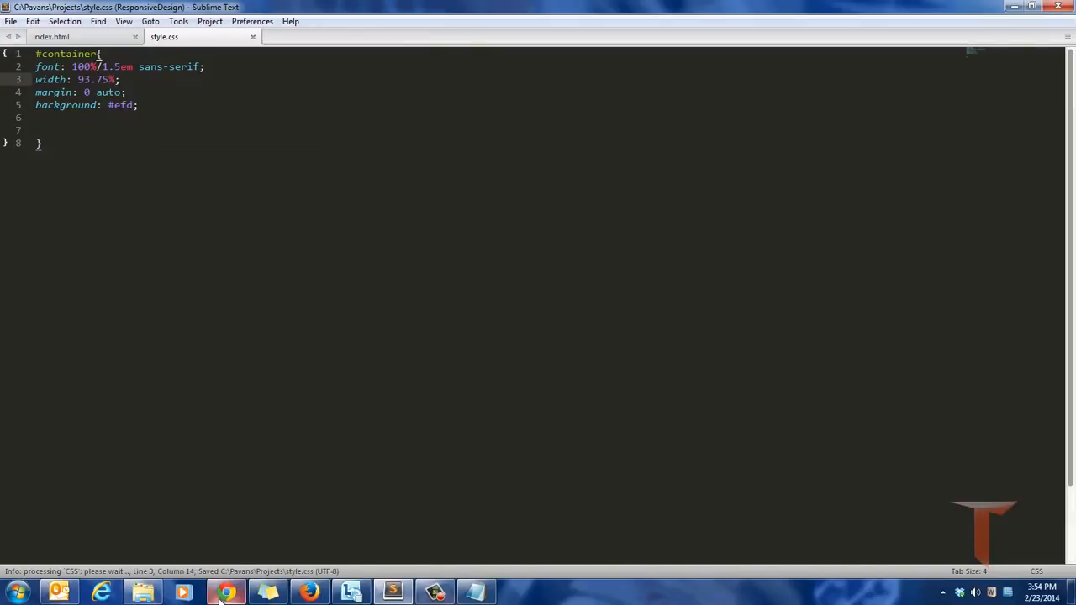
Widen and narrow the Chrome window to confirm the 93.75% container's text reflows, then go to Notepad.
{"action": "left_click", "coordinate": [225, 592]}
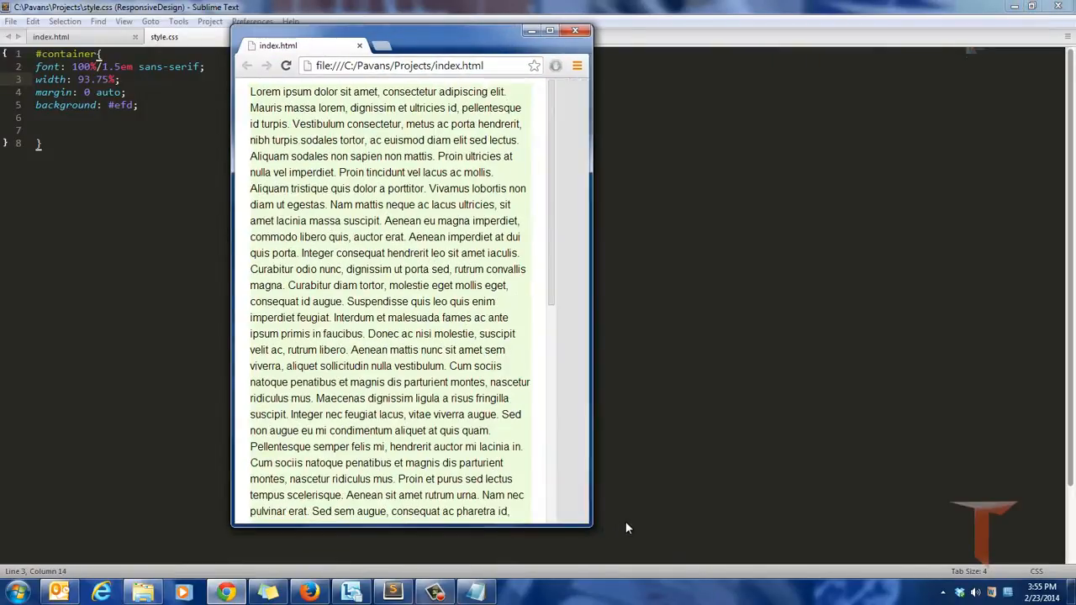
{"action": "left_click_drag", "start_coordinate": [588, 521], "coordinate": [827, 511]}
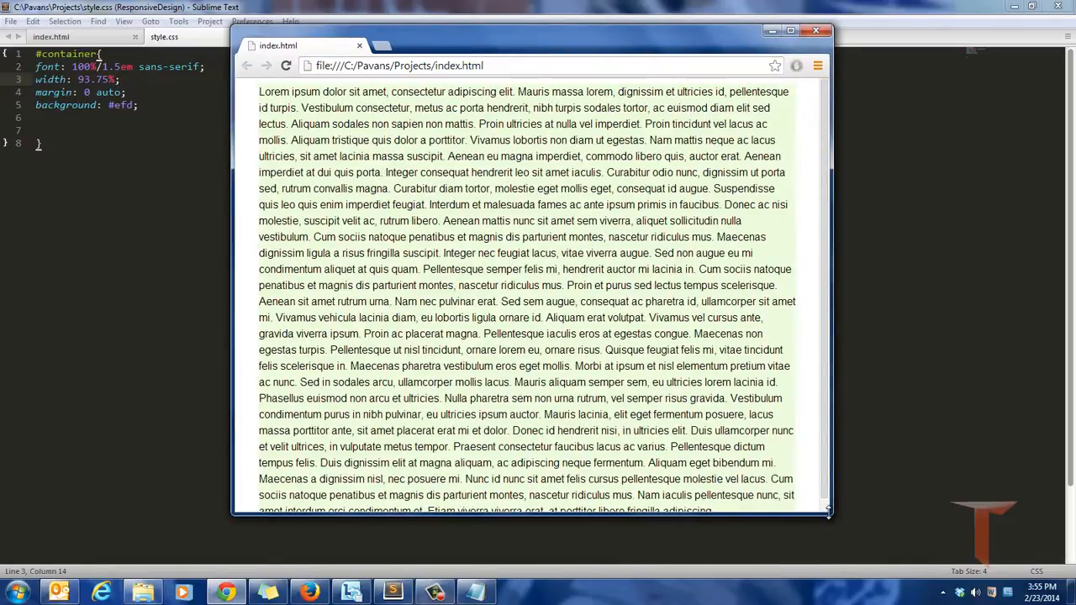
{"action": "left_click_drag", "start_coordinate": [827, 513], "coordinate": [450, 363]}
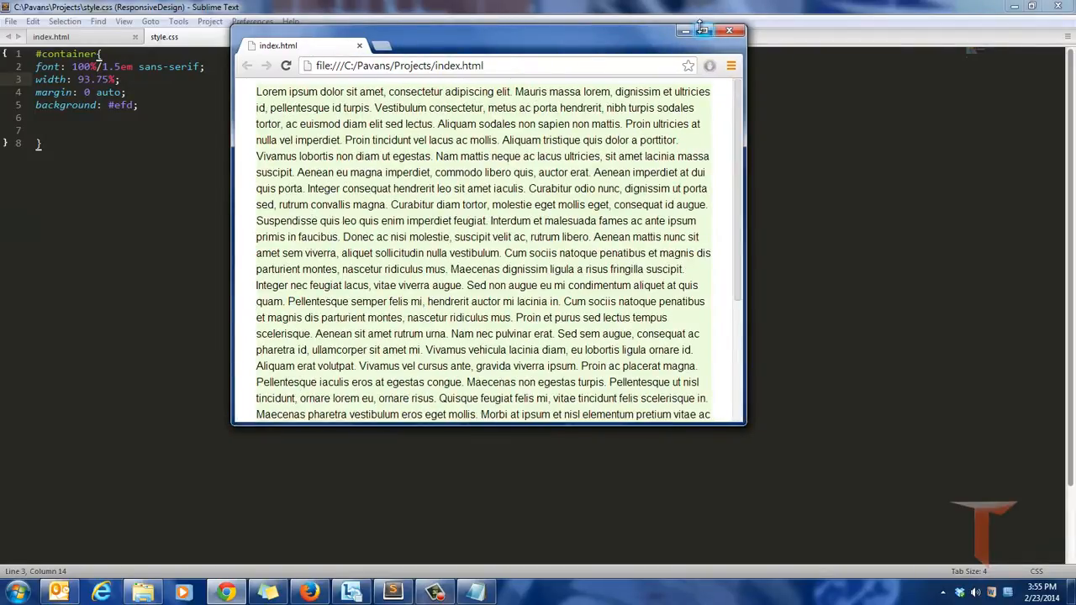
{"action": "left_click", "coordinate": [700, 30]}
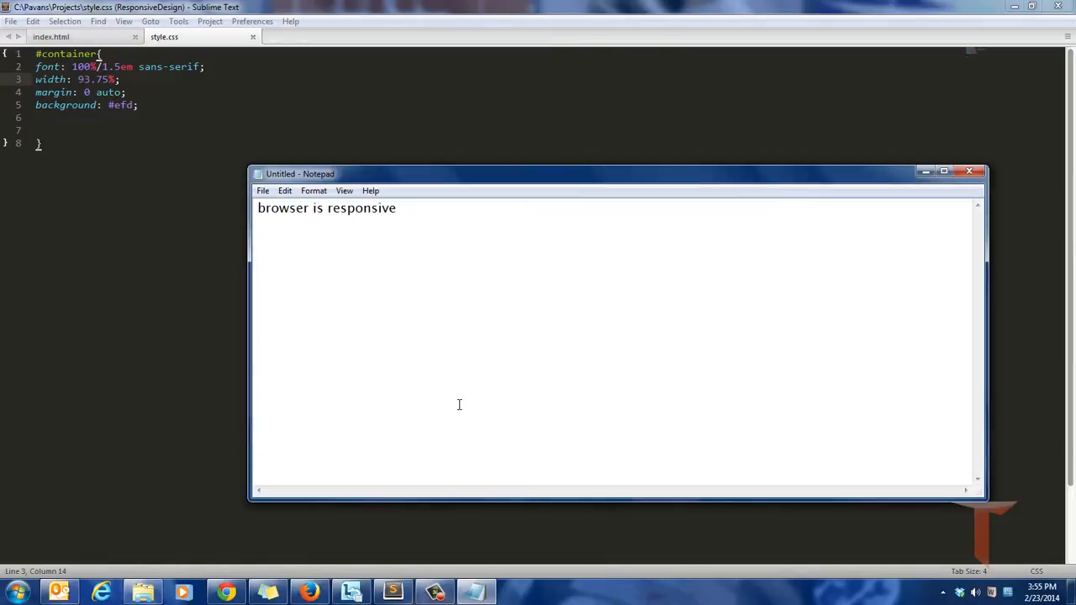
Write 'Static Layout - hard coded pixel values' and 'Fluid Layout - Percentage of the device width' in the note.
{"action": "type", "text": "Static"}
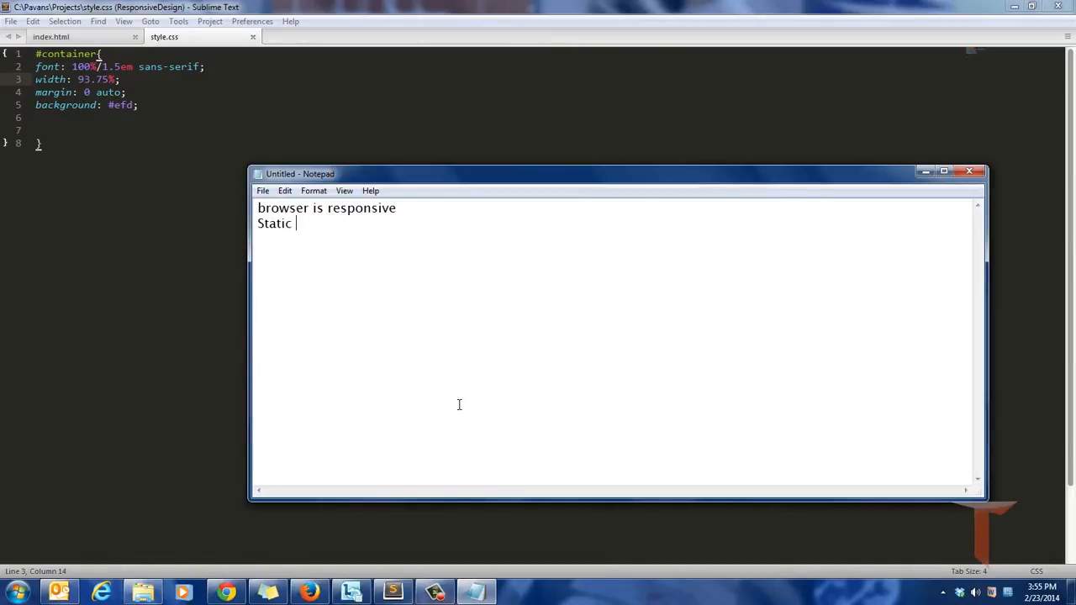
{"action": "type", "text": "Layout"}
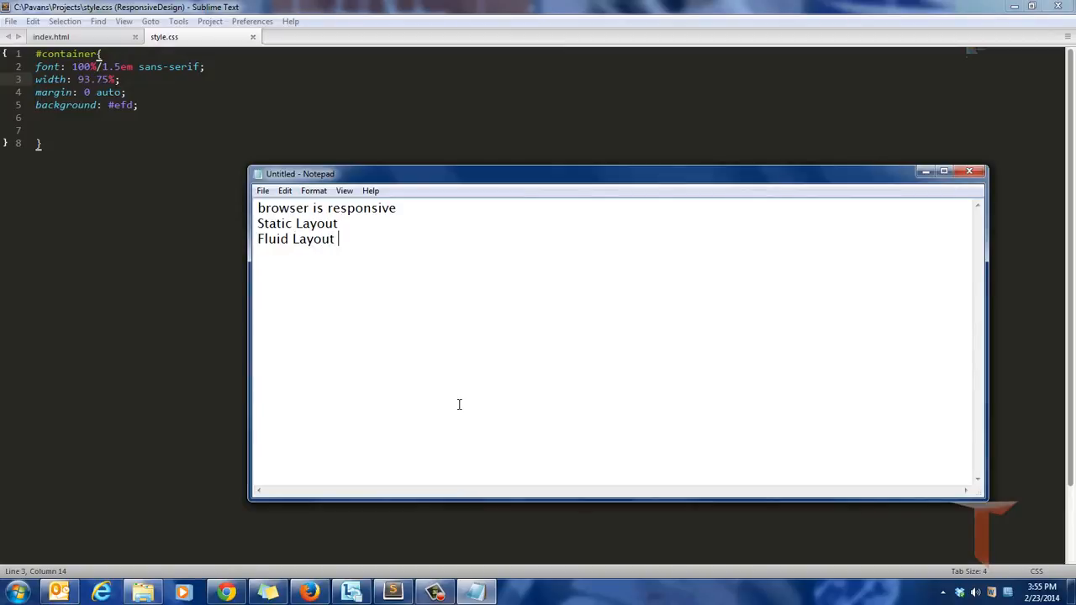
{"action": "type", "text": "- Perc"}
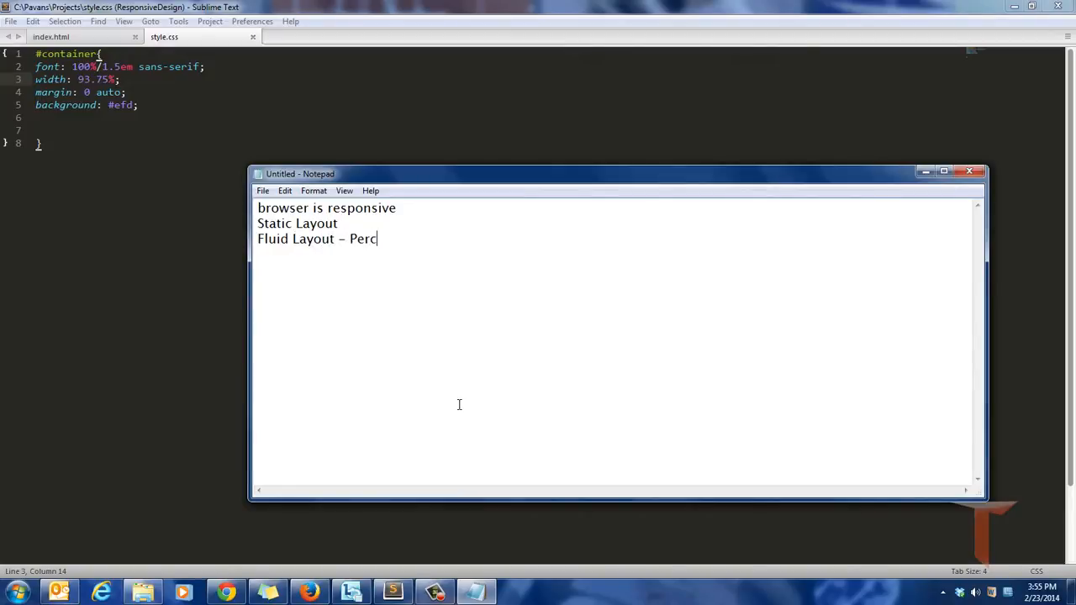
{"action": "type", "text": "entage of"}
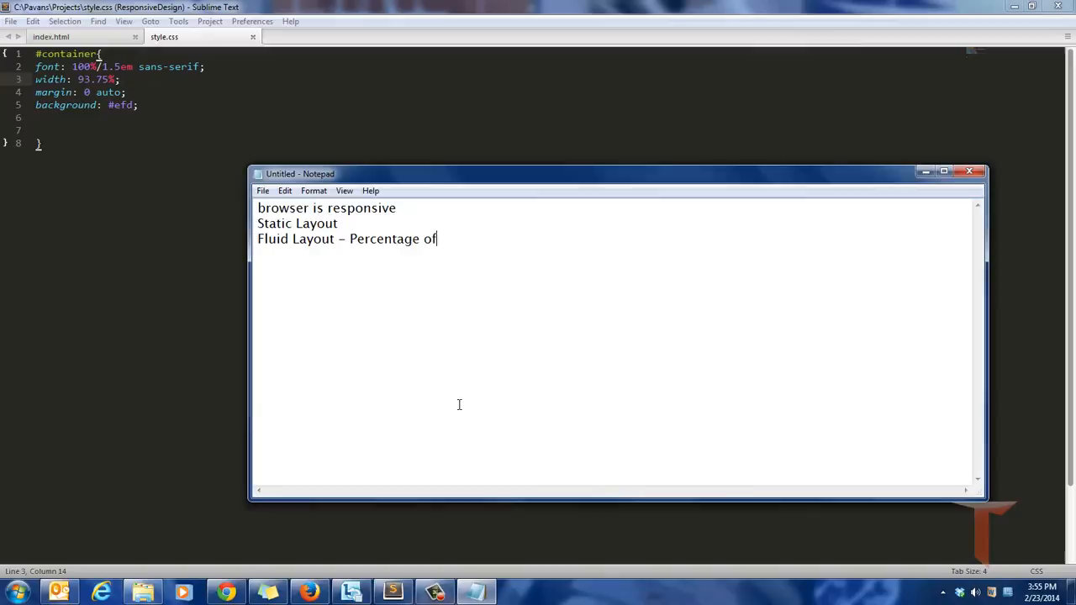
{"action": "type", "text": "the device"}
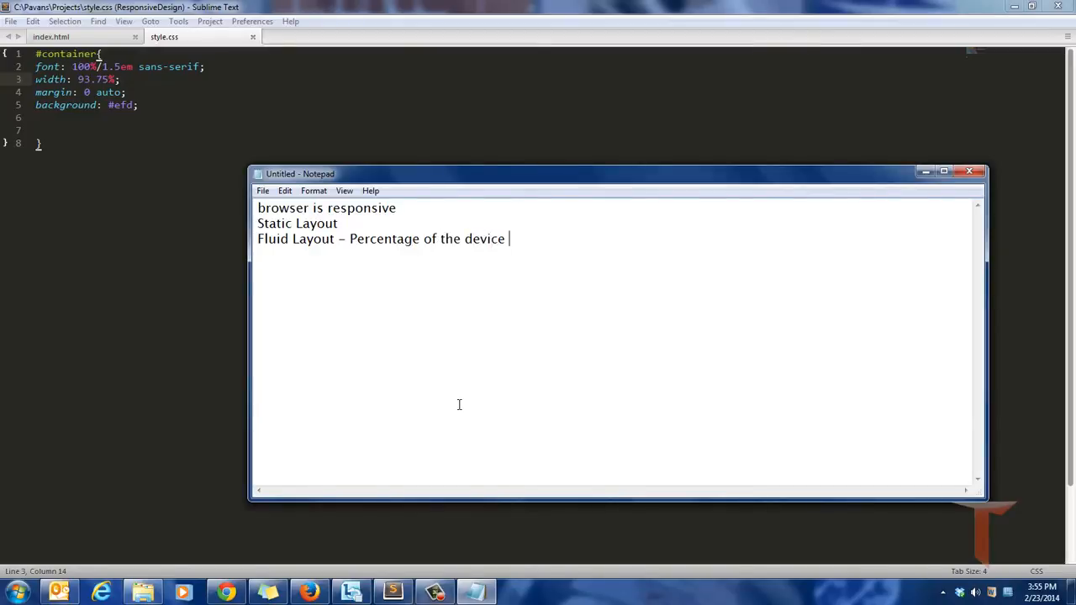
{"action": "type", "text": "width"}
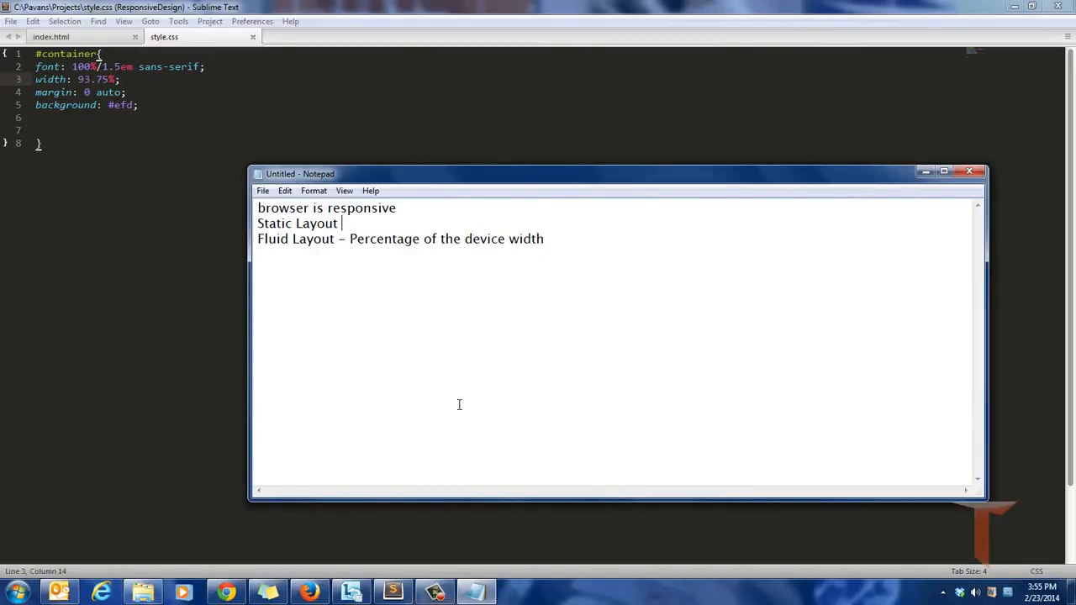
{"action": "type", "text": "- hard cod"}
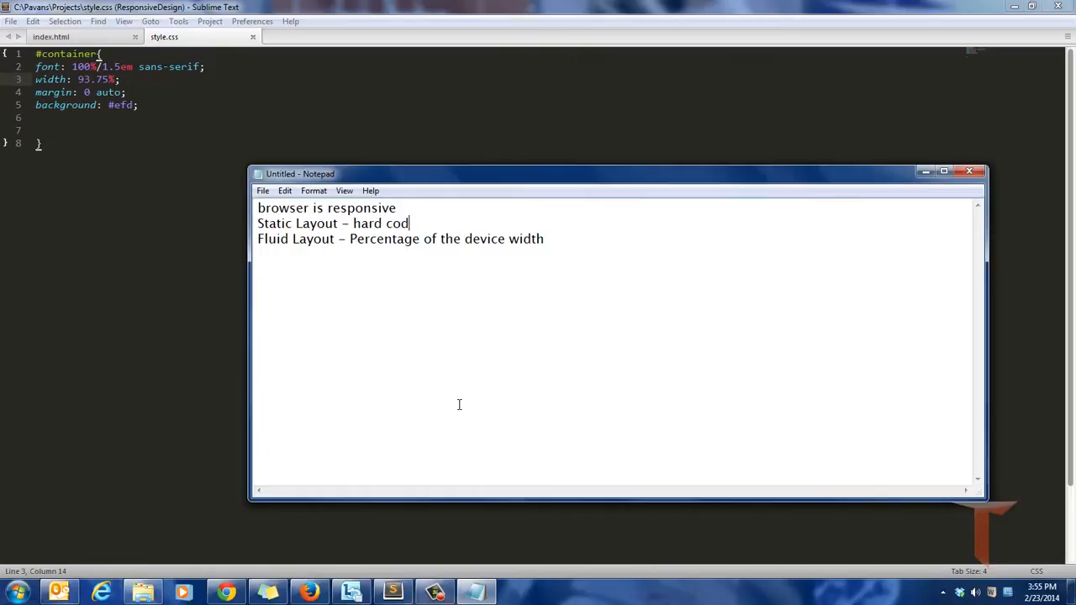
{"action": "type", "text": "ed p"}
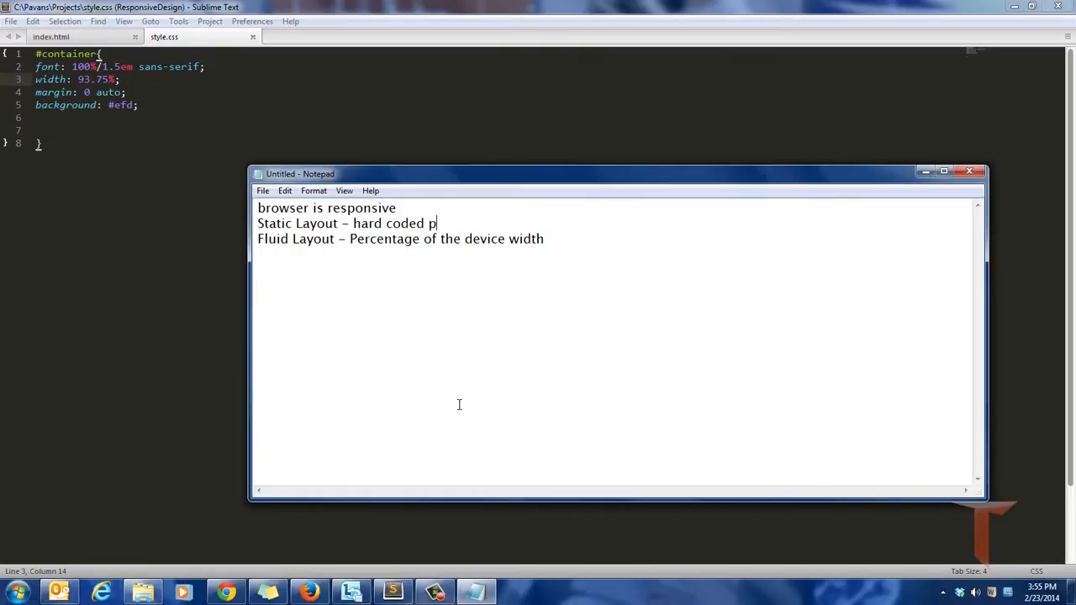
{"action": "type", "text": "ixel val"}
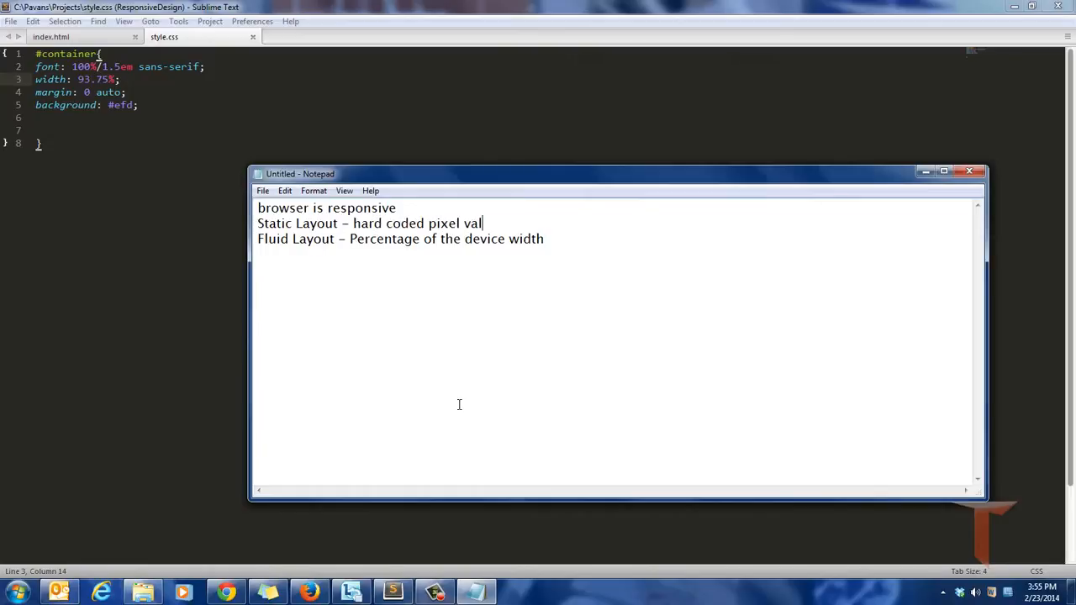
{"action": "type", "text": "ues"}
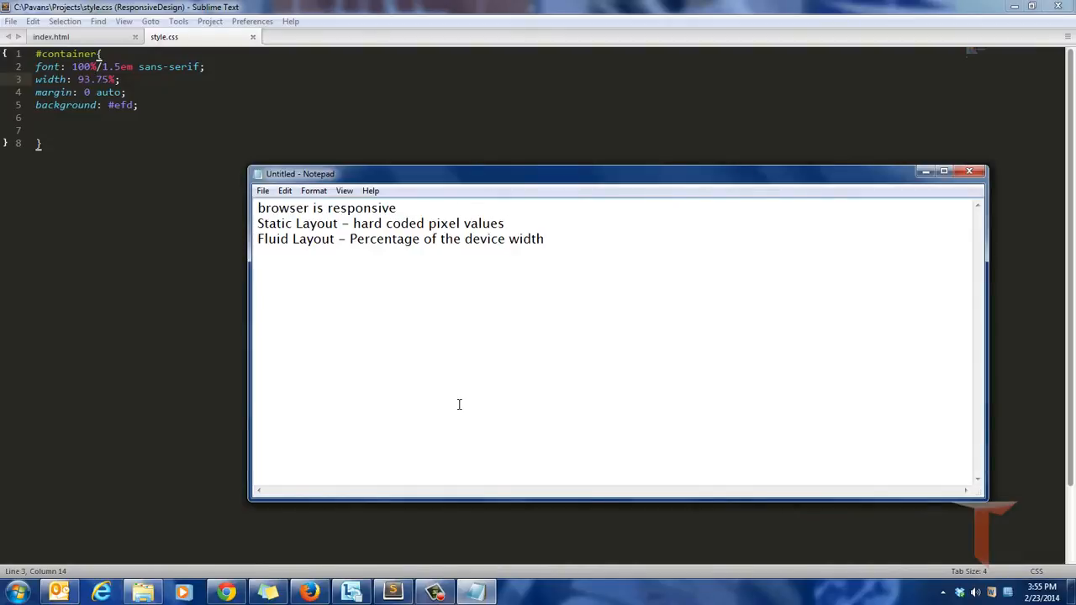
{"action": "key", "text": "enter"}
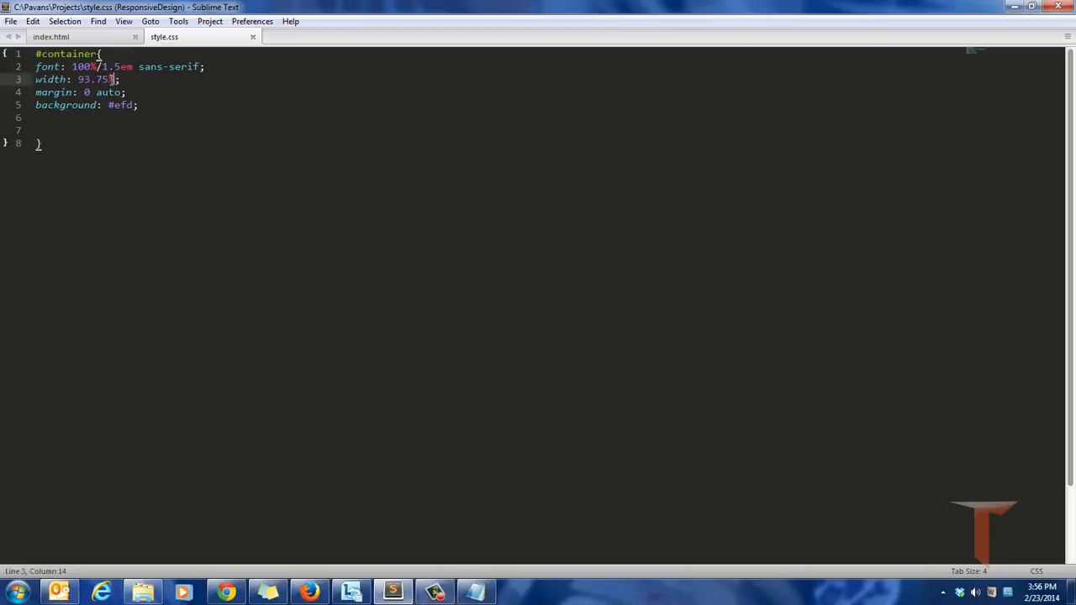
Replace the #container width 93.75% with 60em.
{"action": "double_click", "coordinate": [94, 79]}
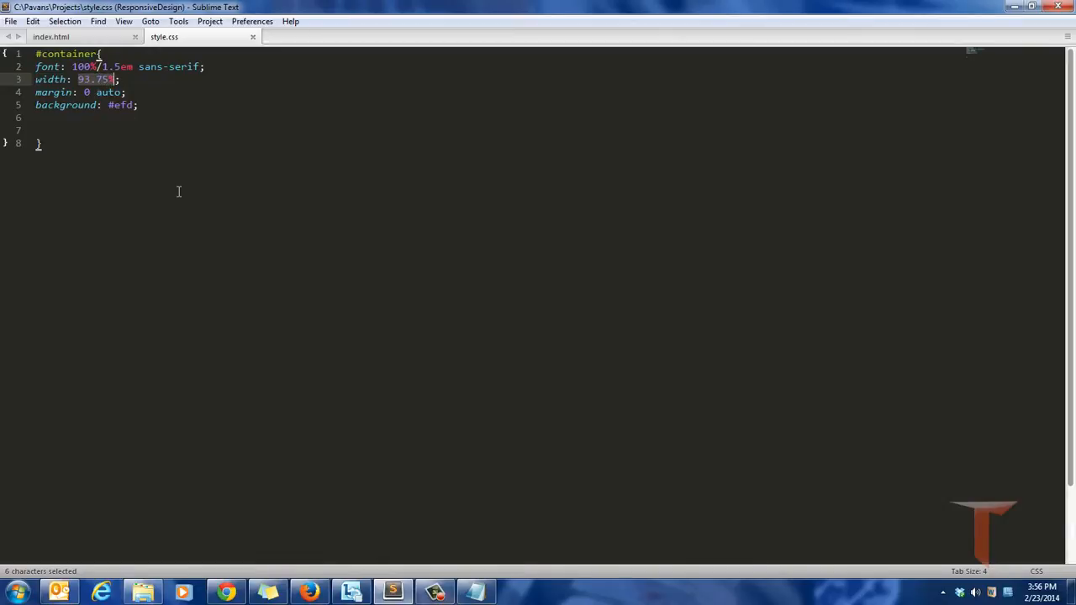
{"action": "type", "text": "60em"}
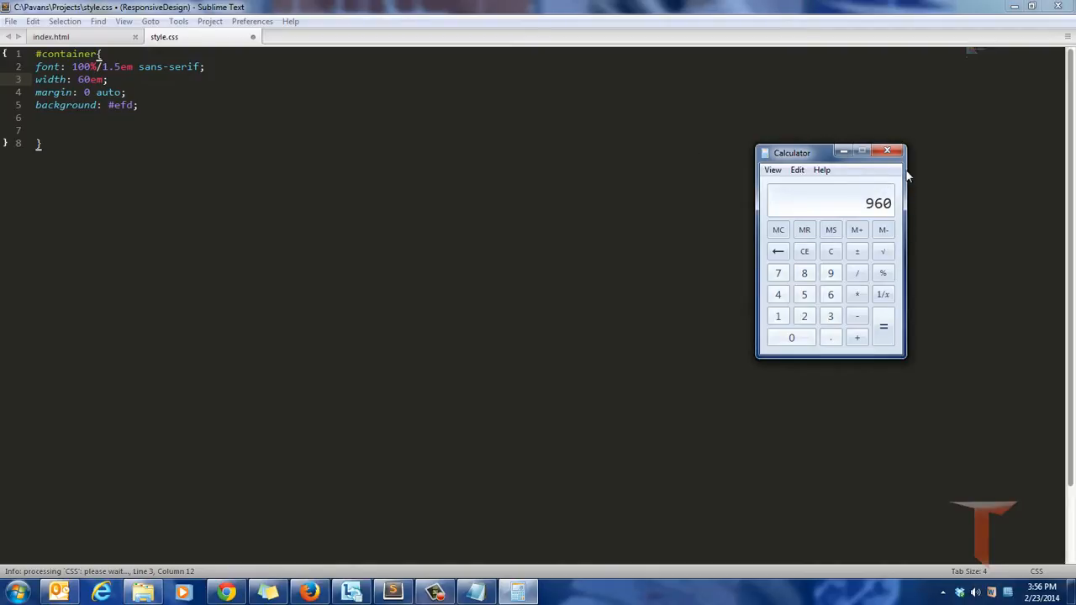
Close Calculator and view the 60em-wide page cut off in a narrow Chrome window, then return to style.css.
{"action": "left_click", "coordinate": [887, 151]}
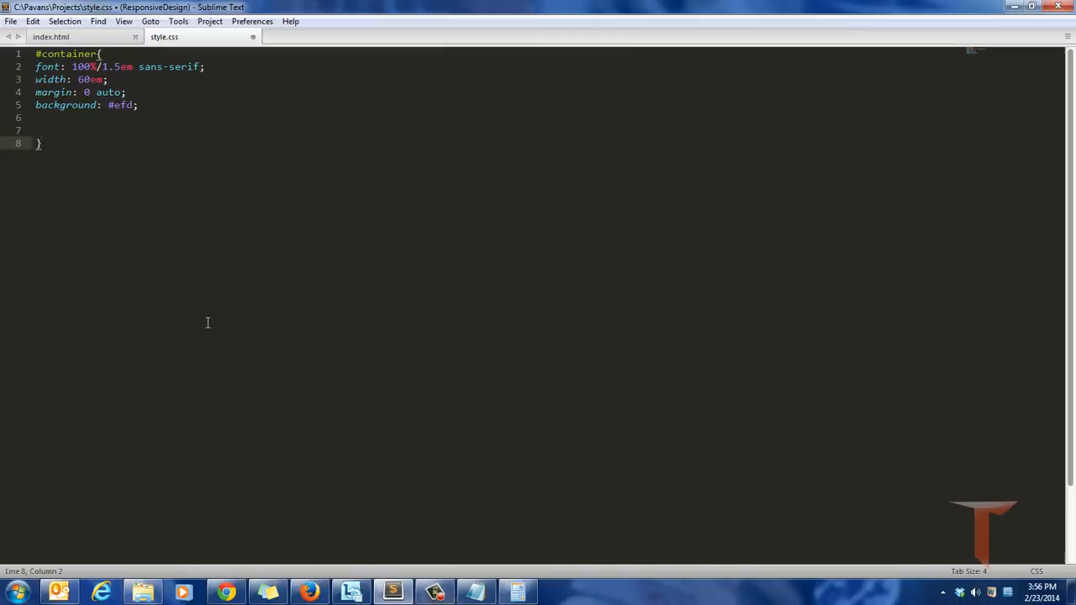
{"action": "left_click", "coordinate": [225, 592]}
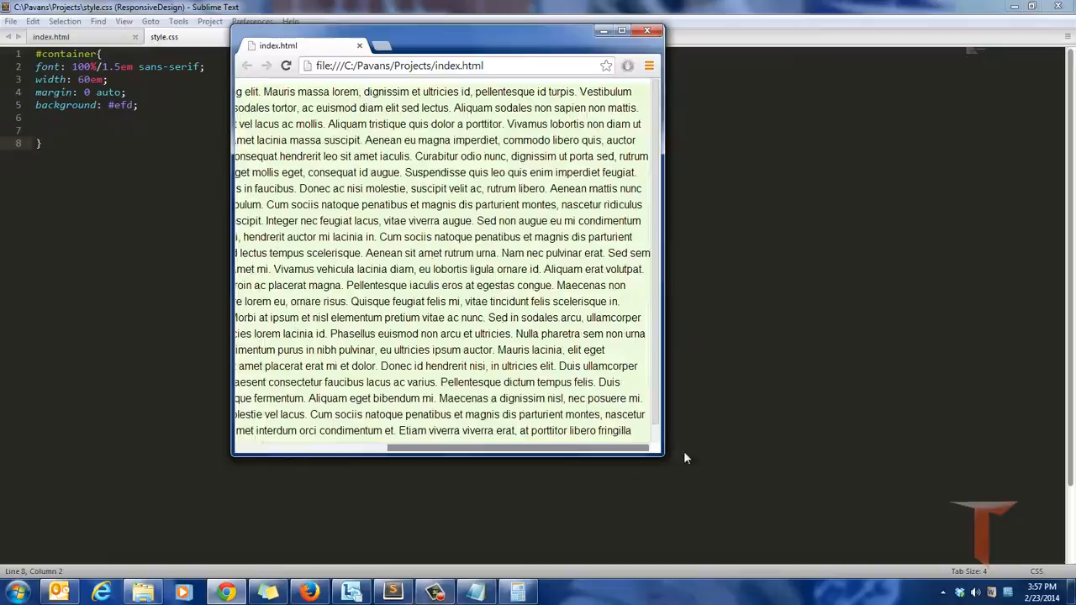
{"action": "scroll", "scroll_direction": "left", "scroll_amount": 3}
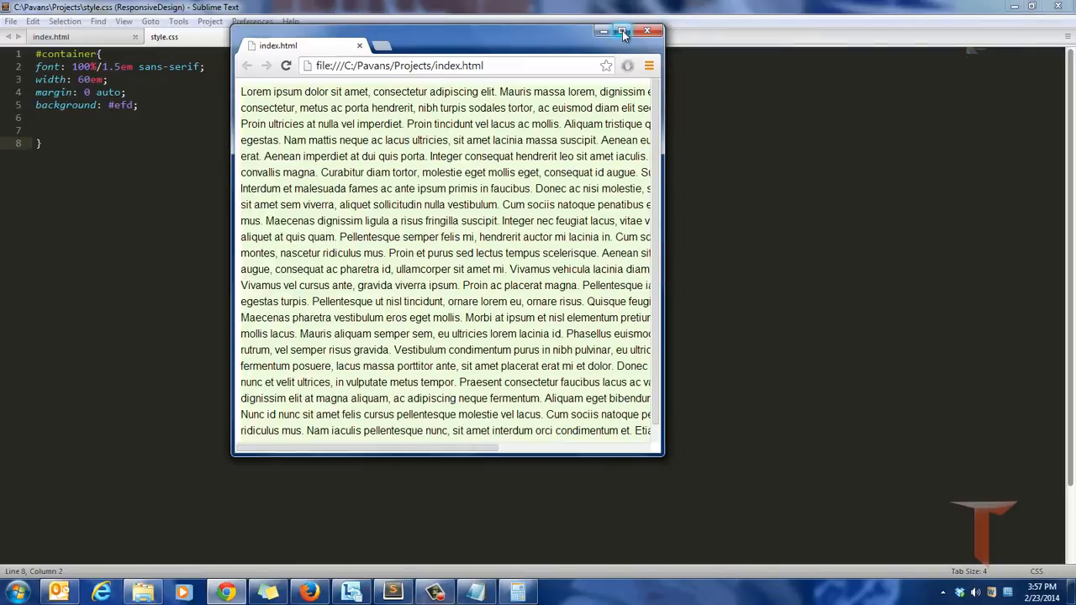
{"action": "left_click", "coordinate": [622, 30]}
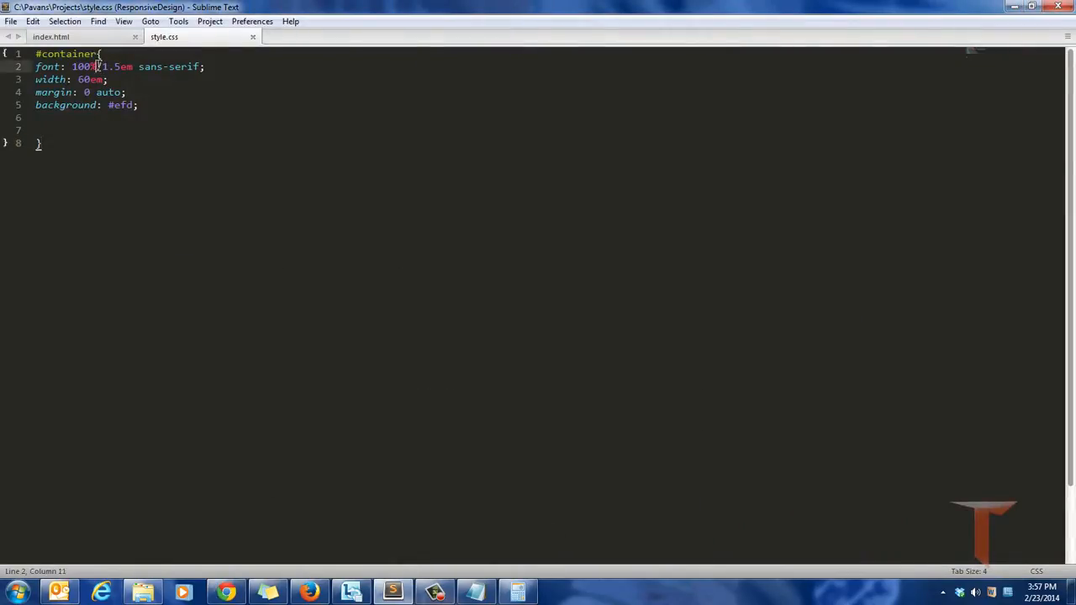
Set the #container font size to 20px, then 12px, save style.css and view the narrower page in Chrome.
{"action": "double_click", "coordinate": [84, 67]}
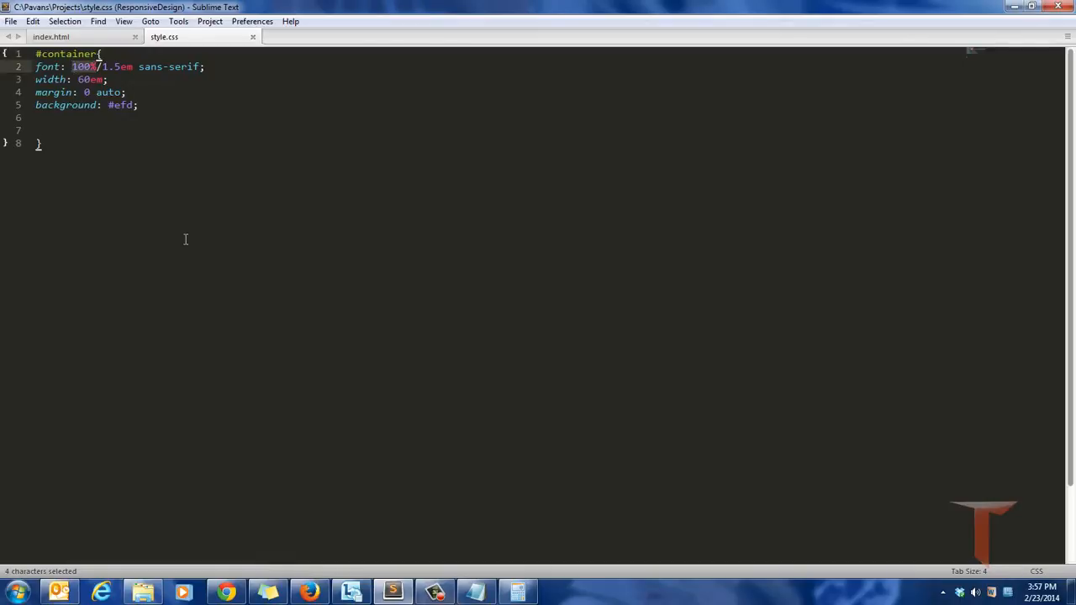
{"action": "type", "text": "20px"}
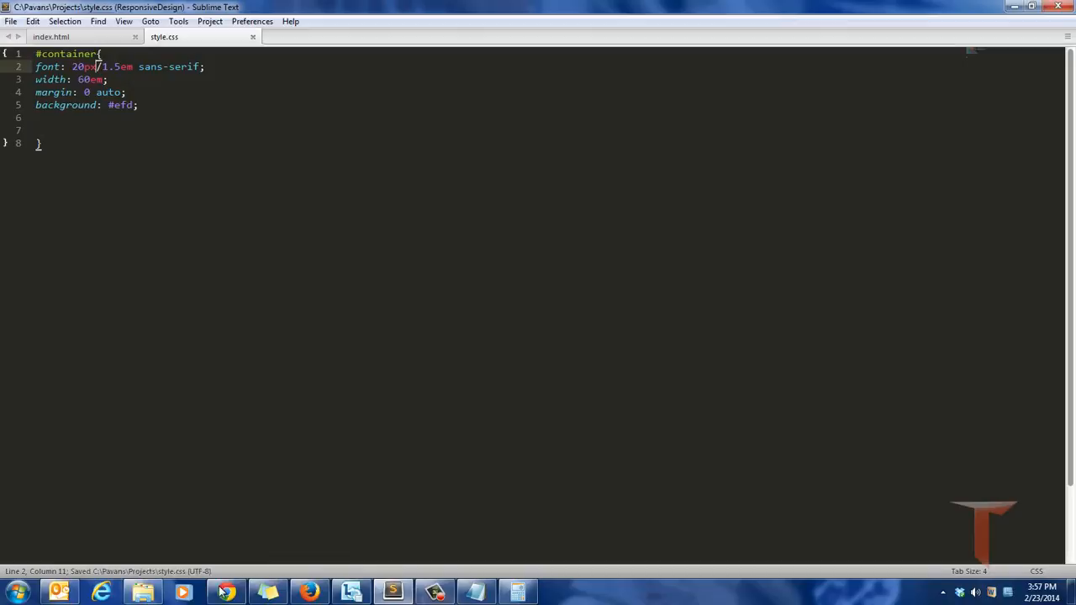
{"action": "left_click", "coordinate": [225, 591]}
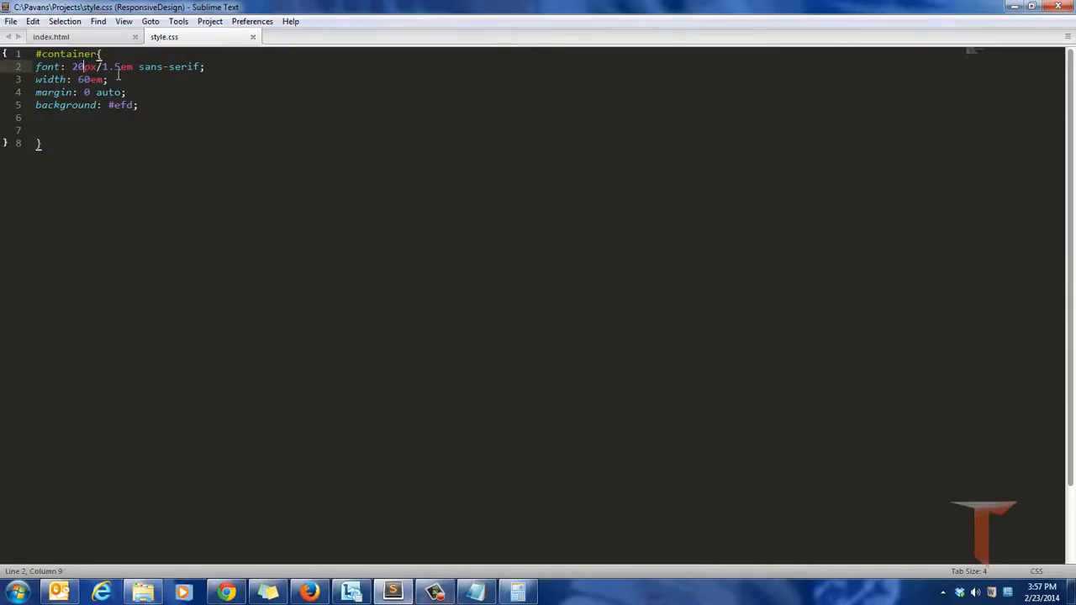
{"action": "double_click", "coordinate": [81, 67]}
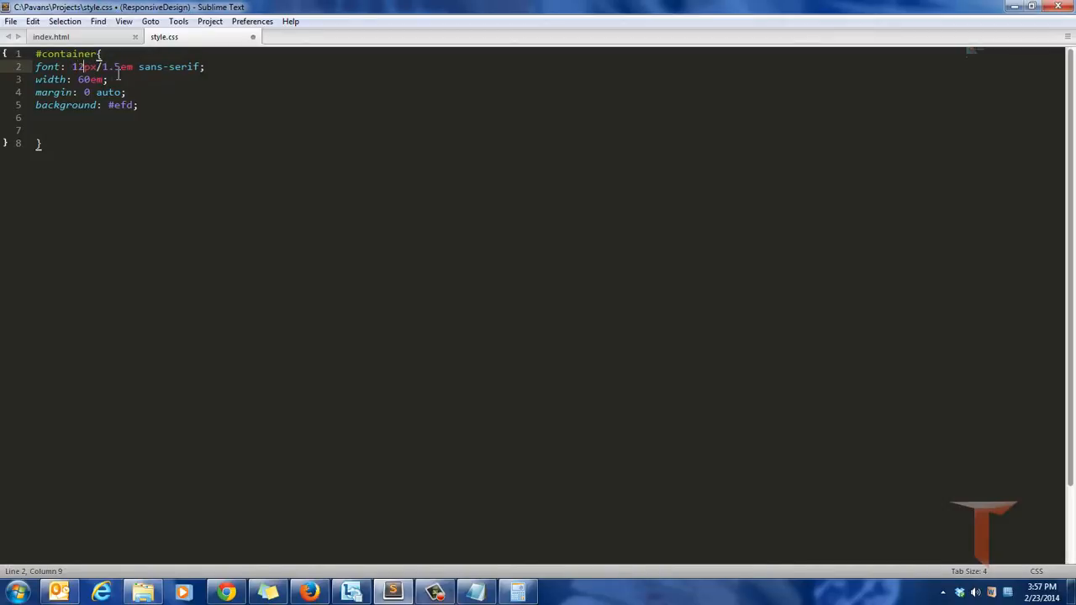
{"action": "key", "text": "ctrl+s"}
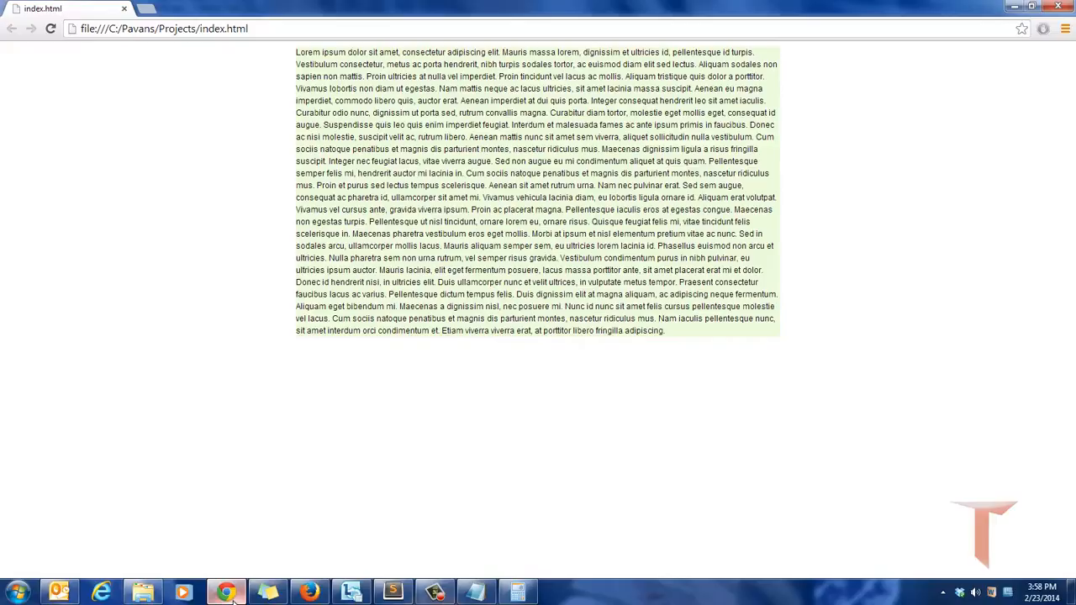
Start a new note line 'Elastic Layout – Li' beneath the static and fluid notes.
{"action": "left_click", "coordinate": [477, 591]}
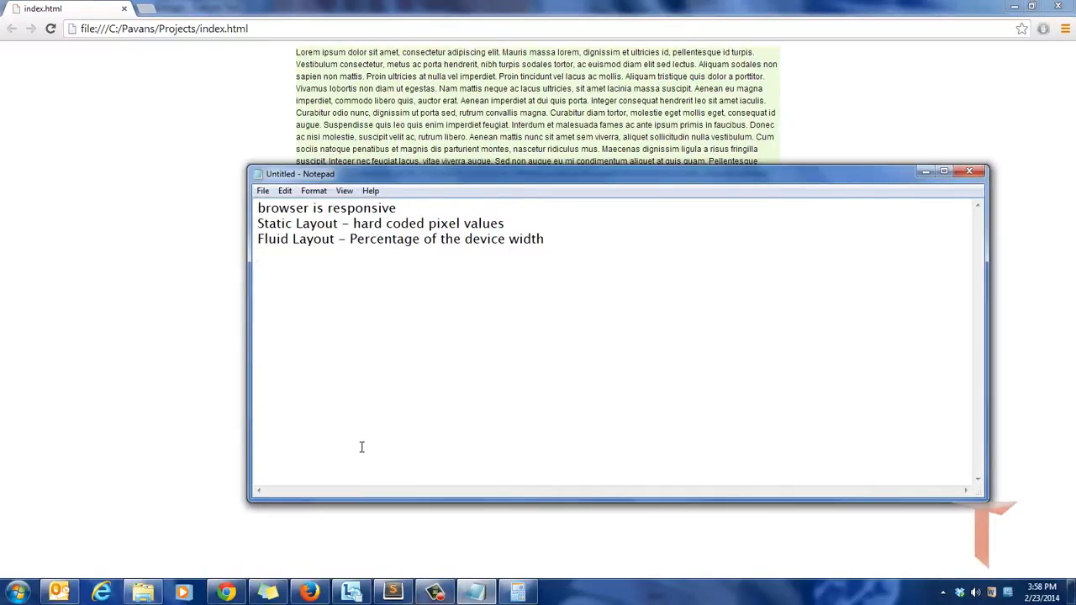
{"action": "type", "text": "Elas"}
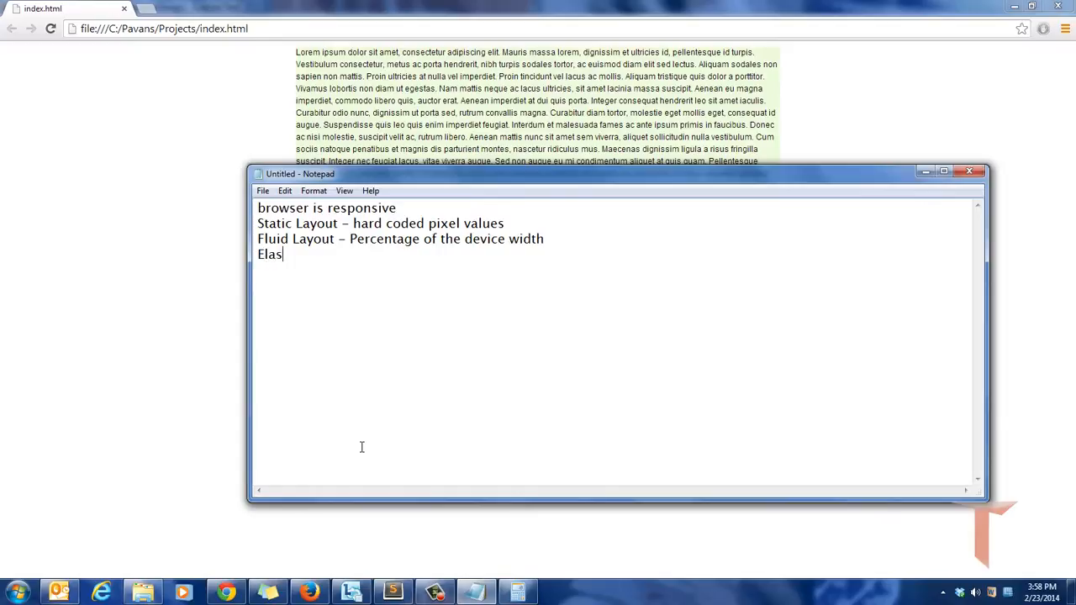
{"action": "type", "text": "tic Layout"}
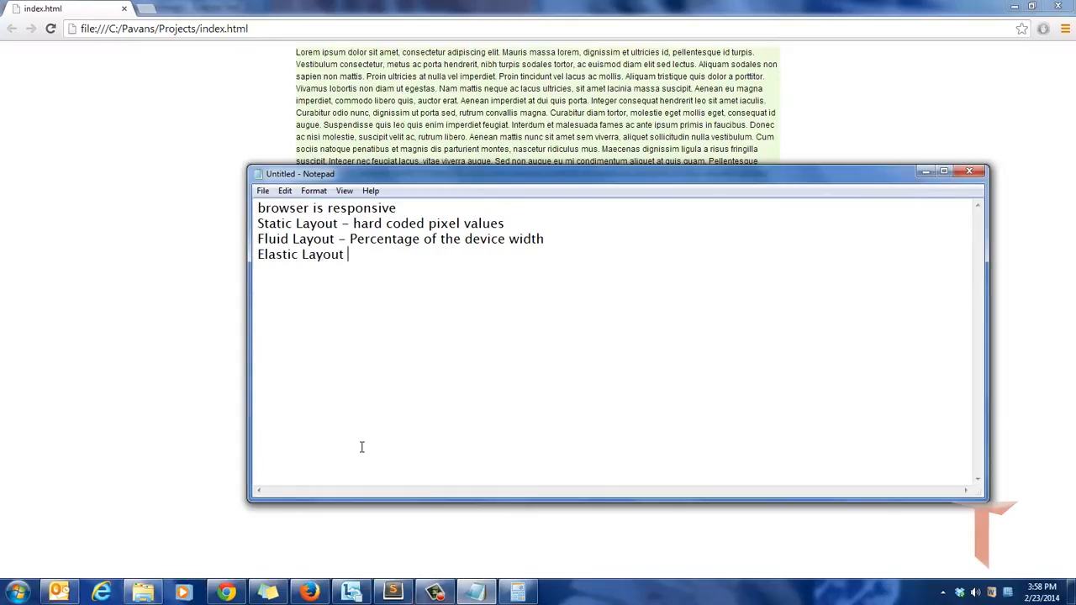
{"action": "type", "text": "– Li"}
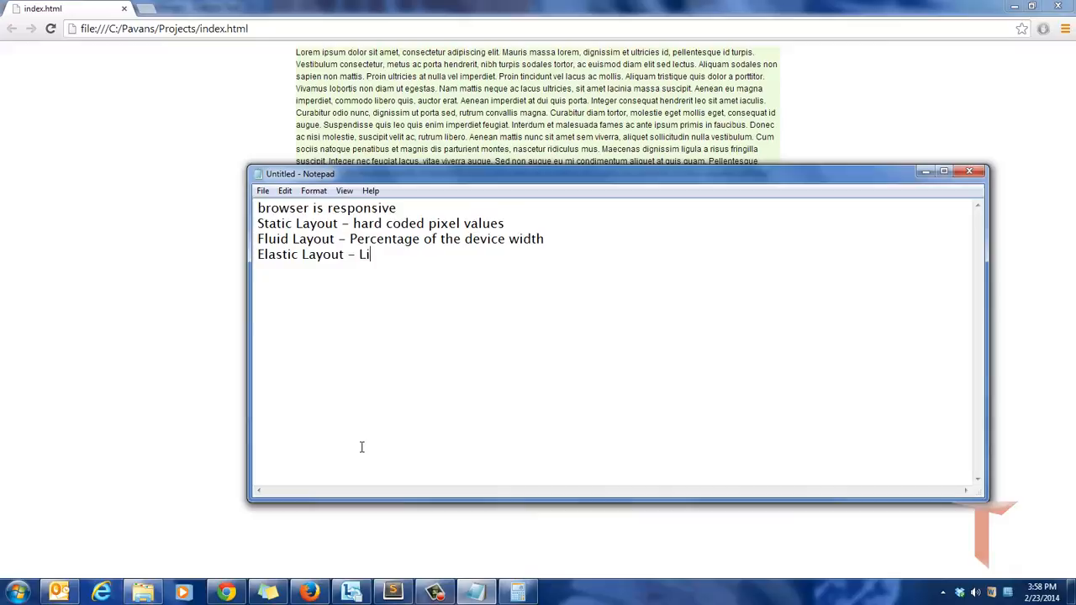